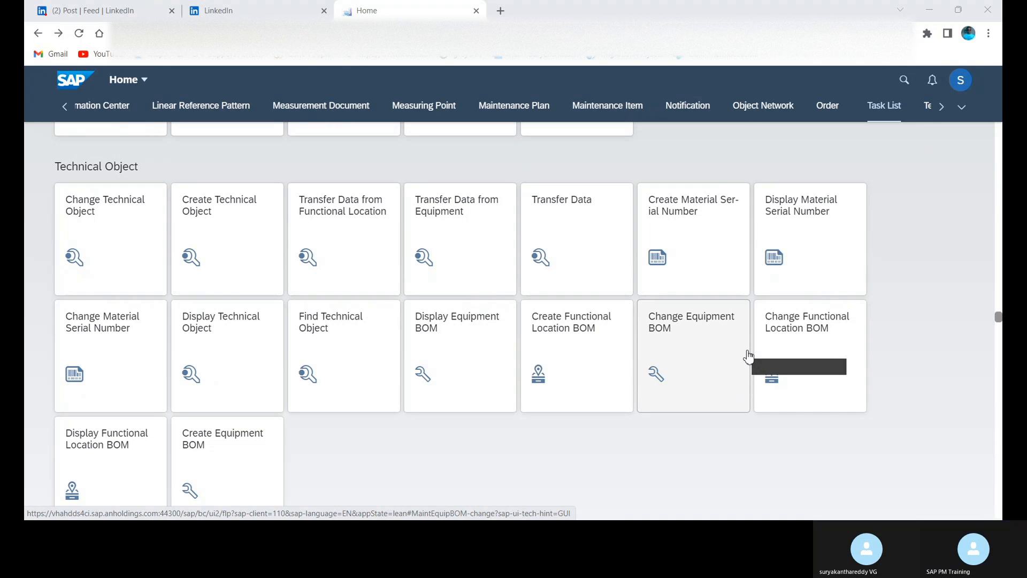
mouse_move(603, 161)
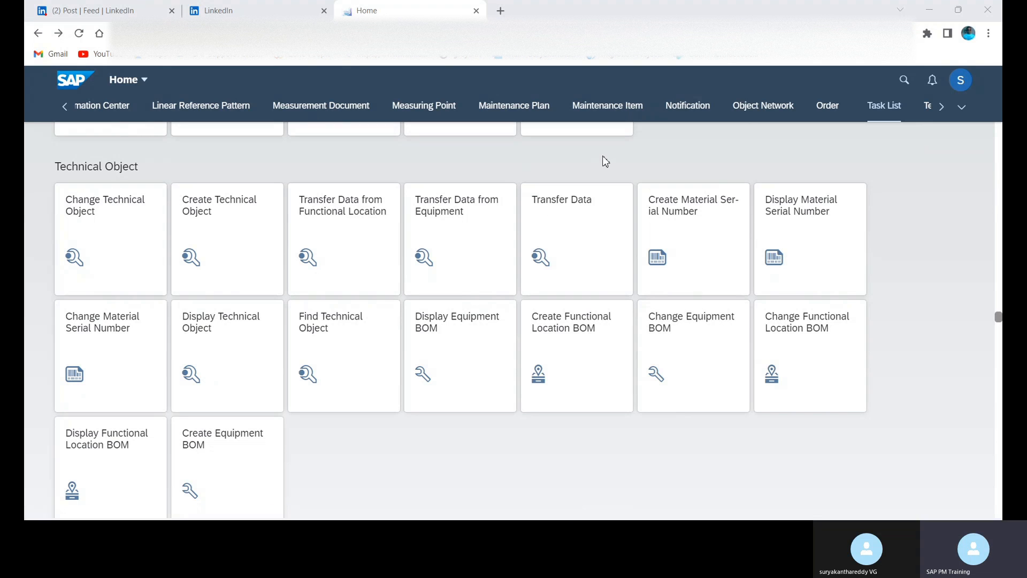
mouse_move(256, 79)
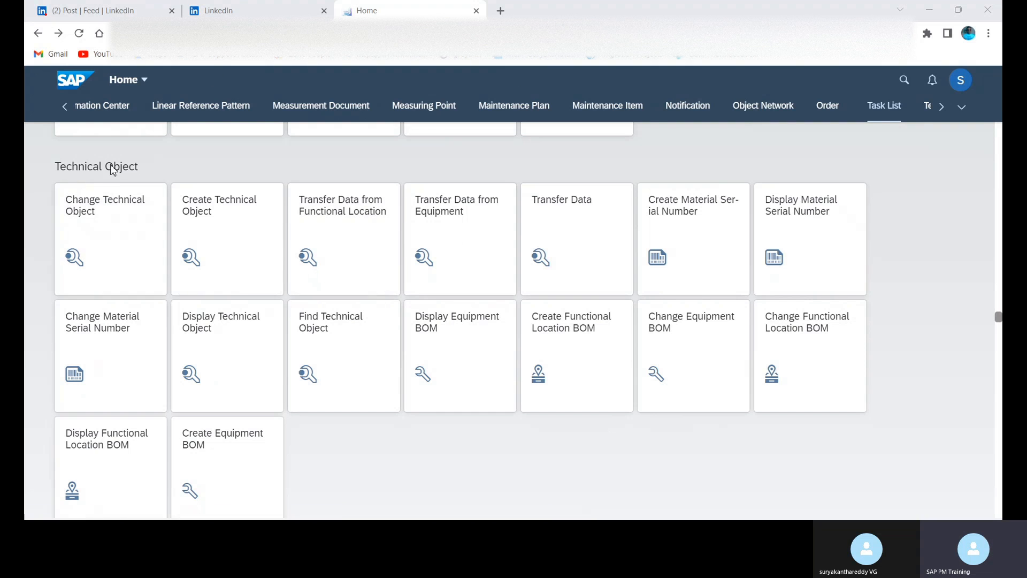
mouse_move(204, 232)
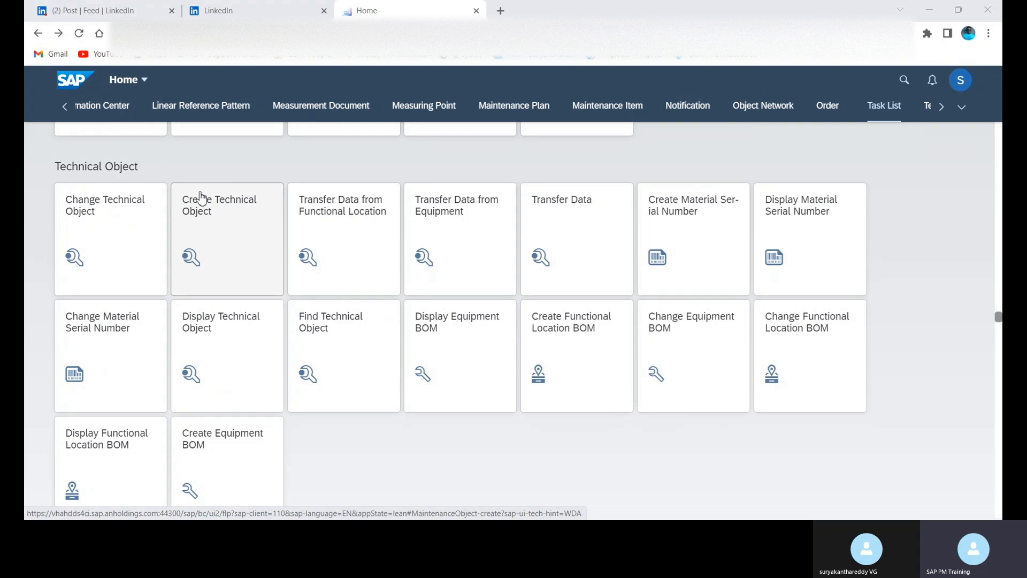
mouse_move(228, 215)
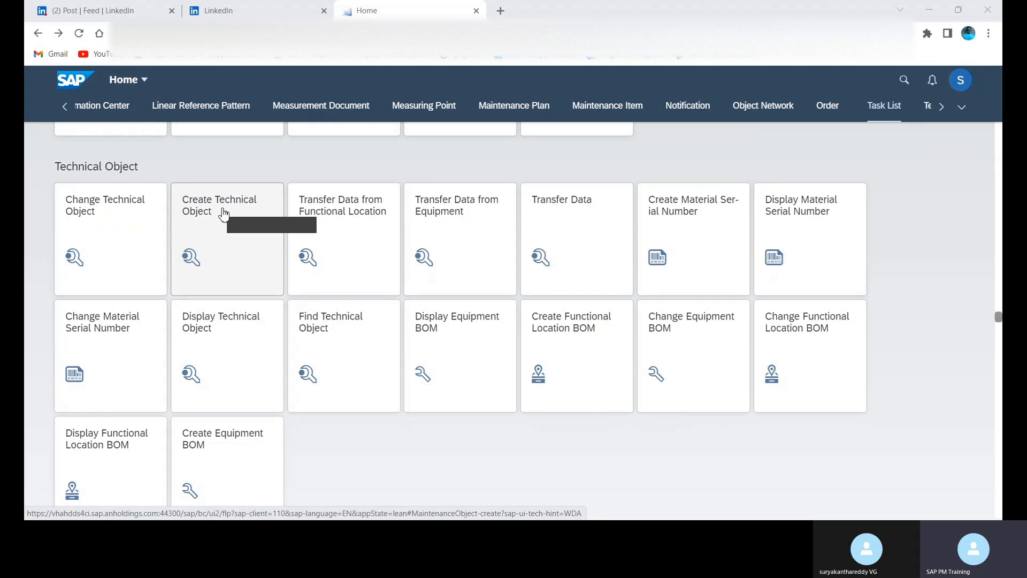
mouse_move(756, 67)
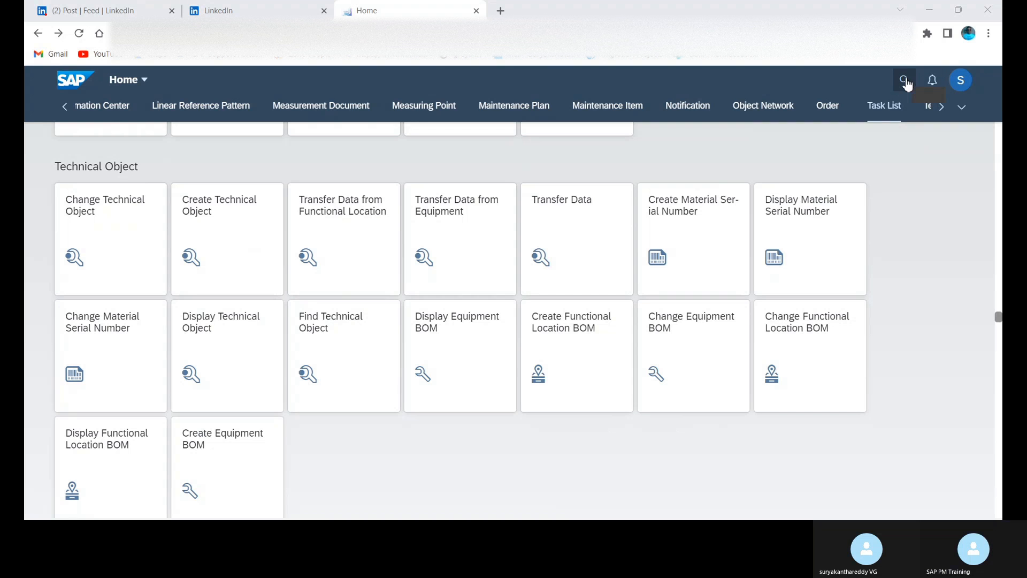
mouse_move(906, 80)
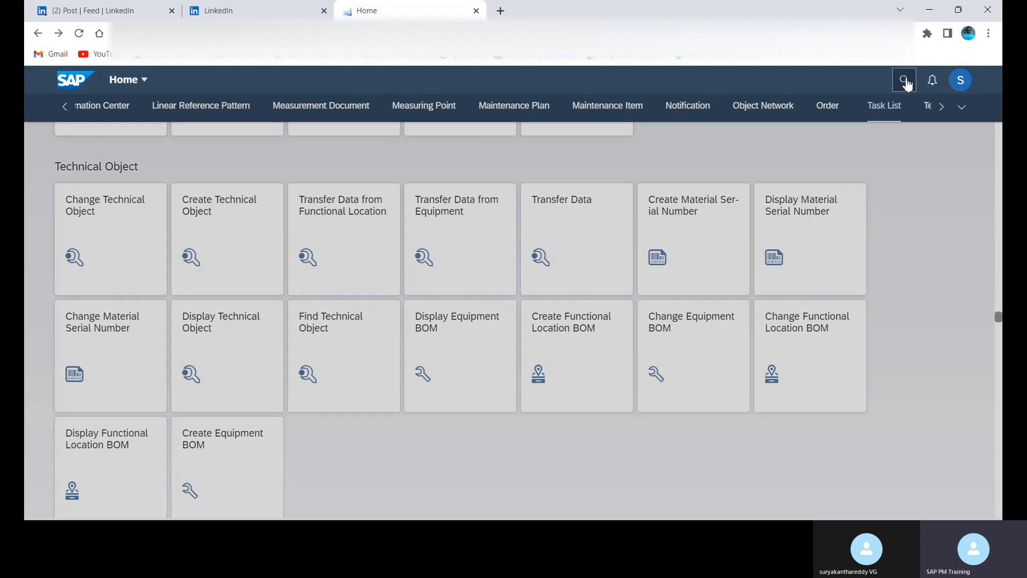
Search the launchpad for 'CREATE TECH' so Create Technical Object appears first in suggestions
left_click(903, 79)
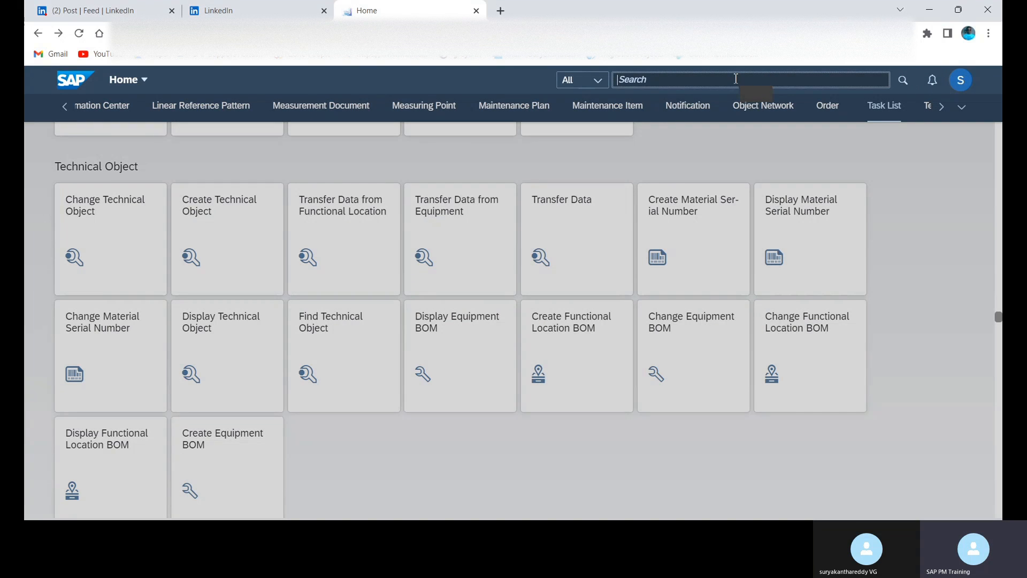
type("TECHNICA")
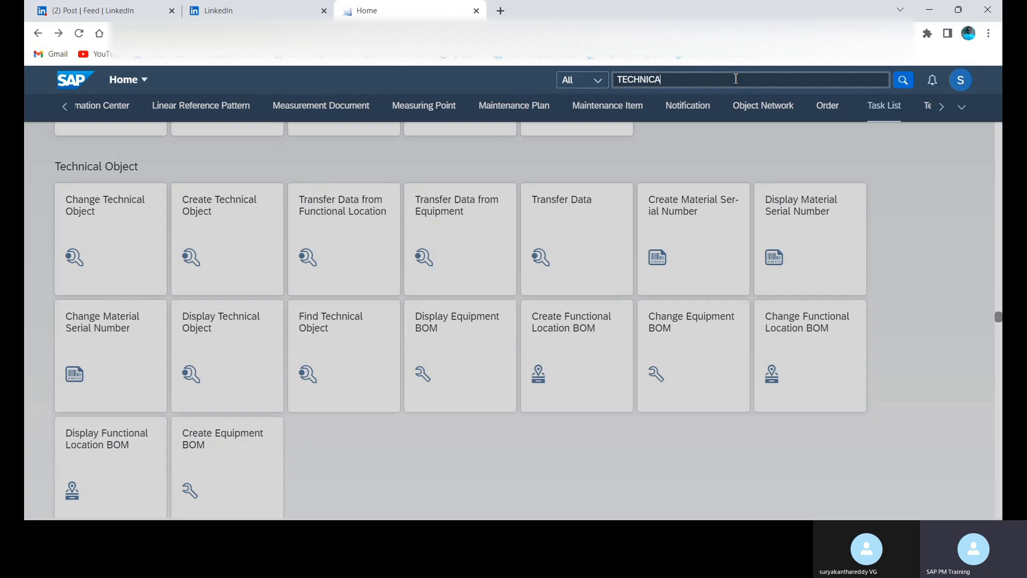
type("L")
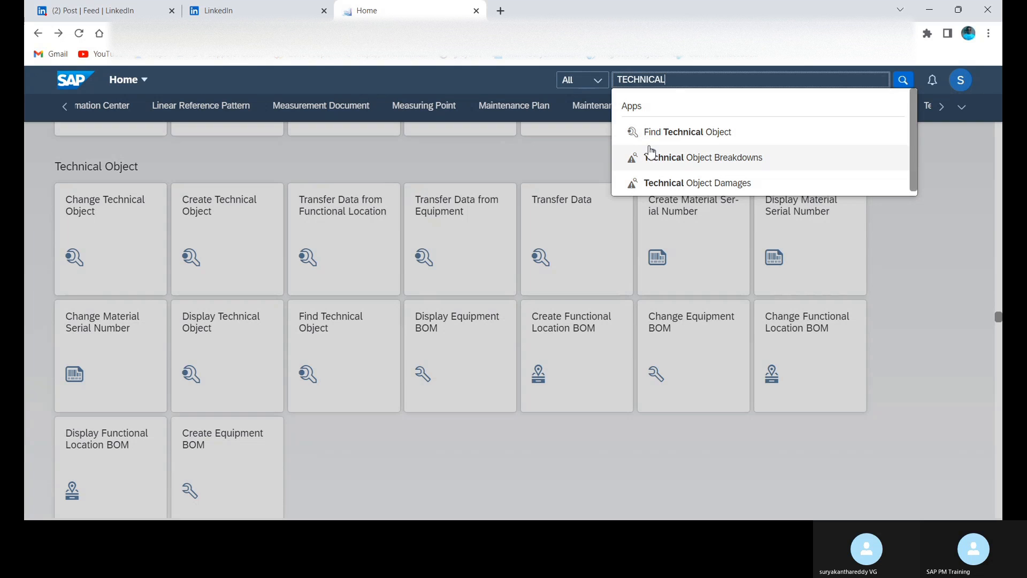
key("Backspace")
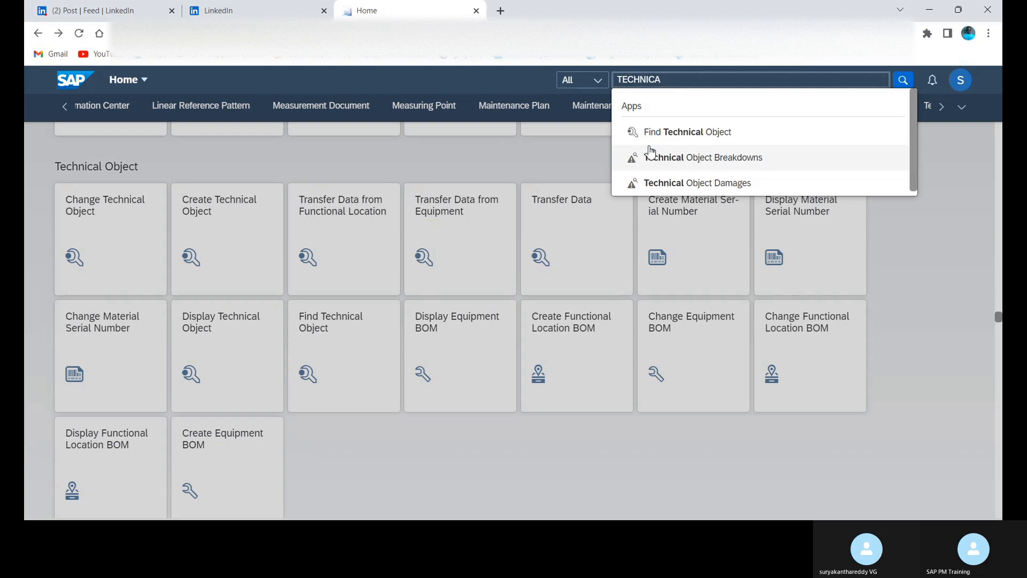
key("BackSpace")
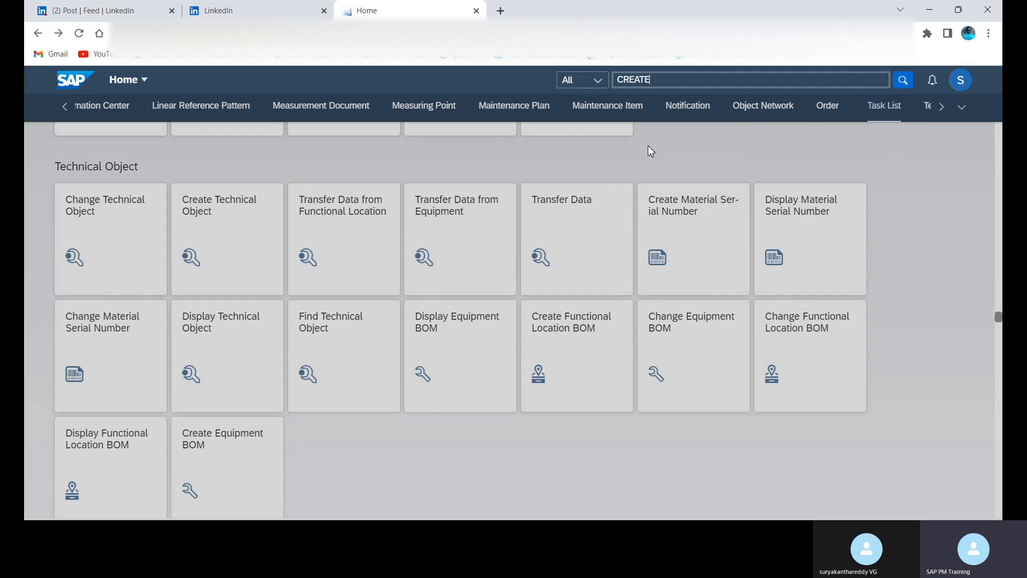
type("TECH")
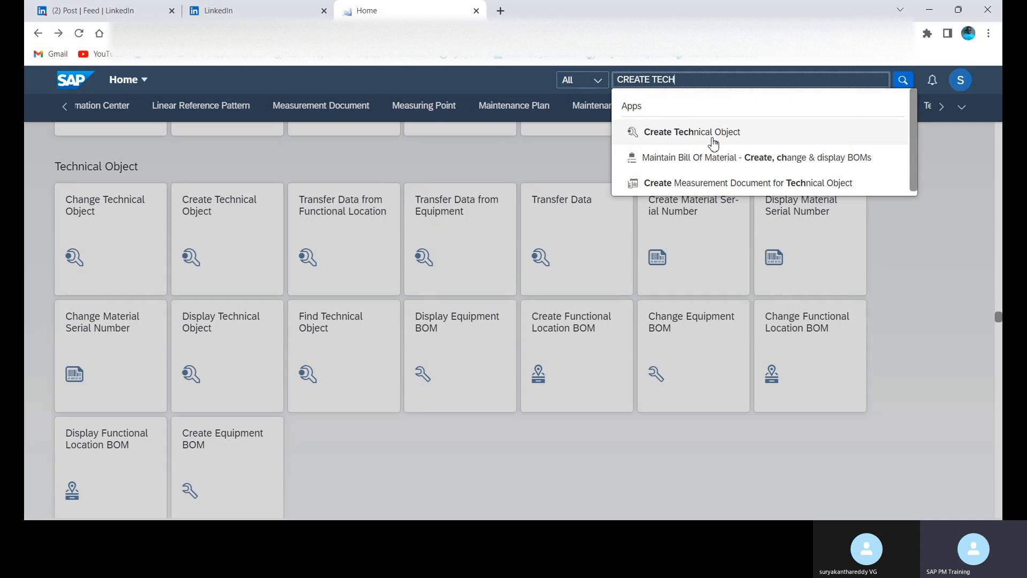
mouse_move(707, 97)
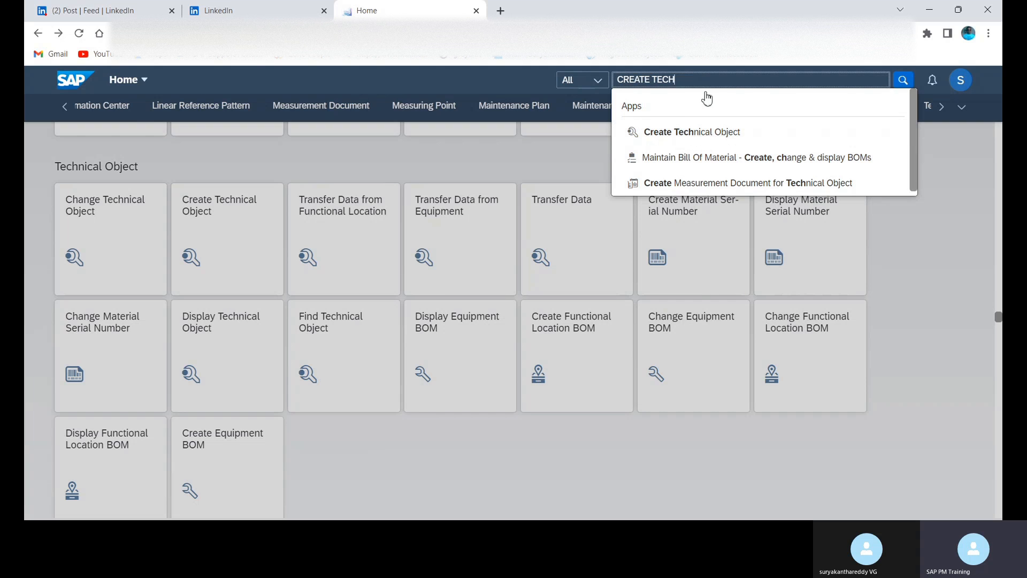
mouse_move(243, 301)
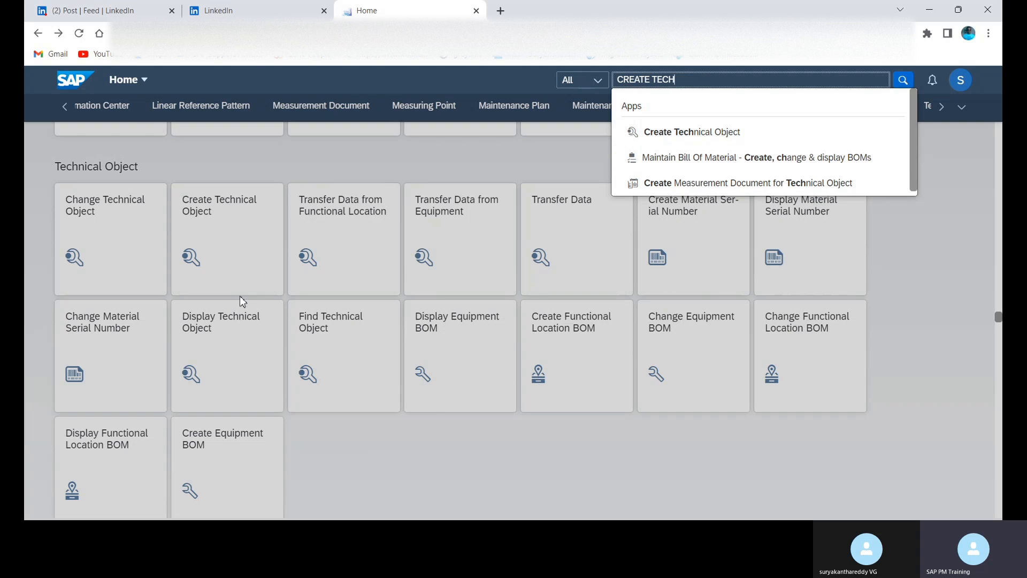
mouse_move(212, 195)
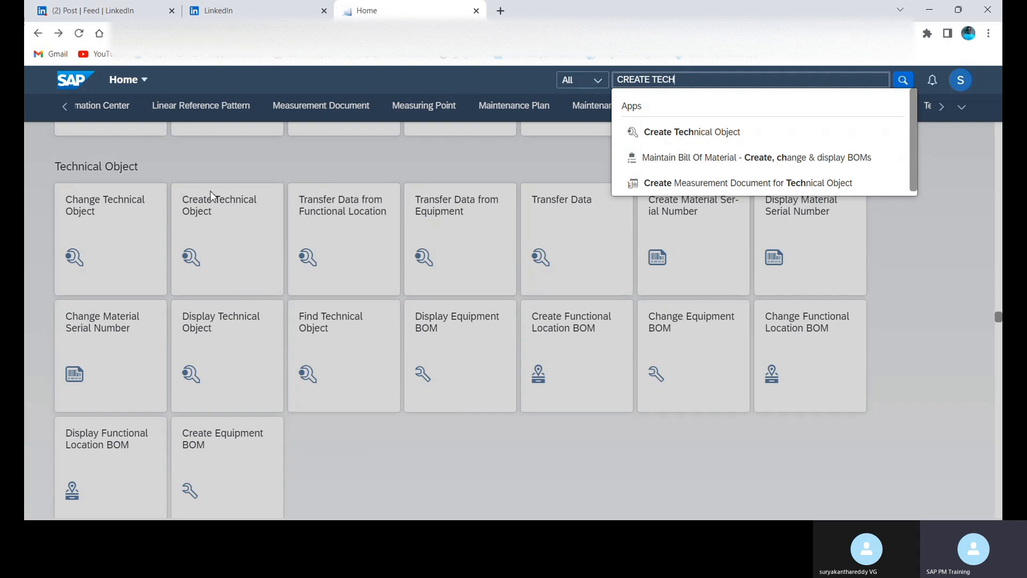
mouse_move(513, 152)
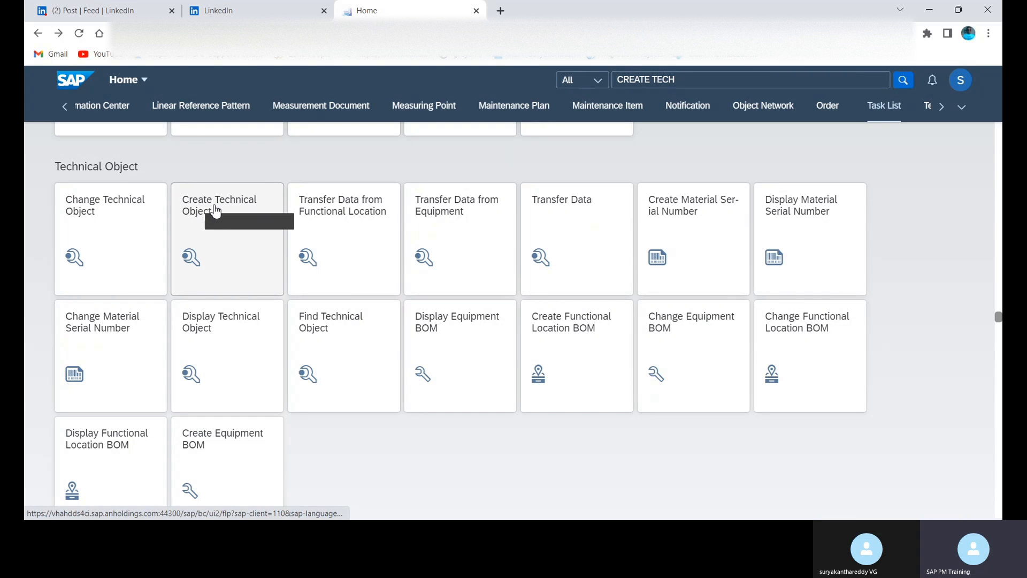
In Create Technical Object, choose Functional Location as the technical object type
left_click(227, 239)
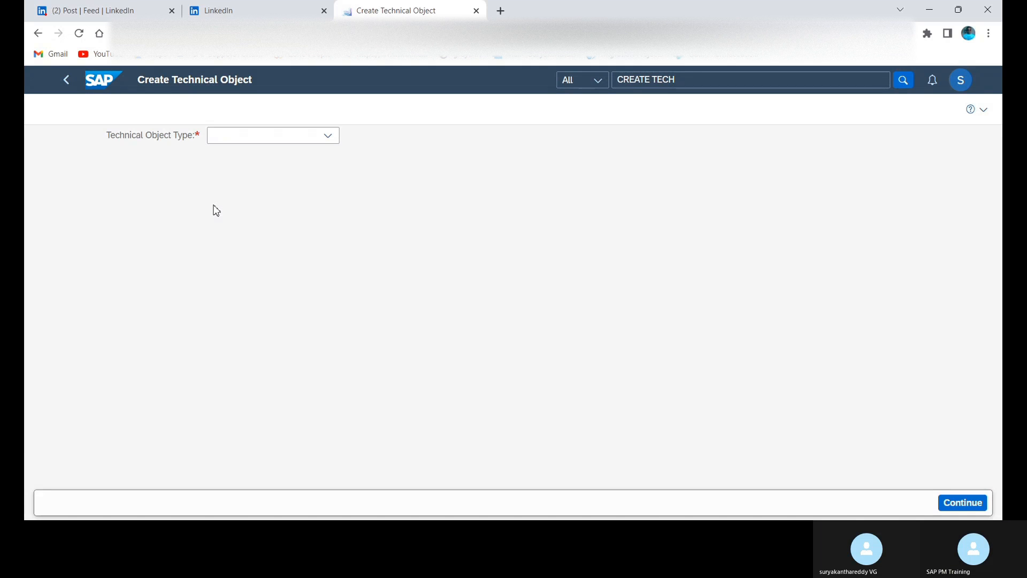
mouse_move(322, 180)
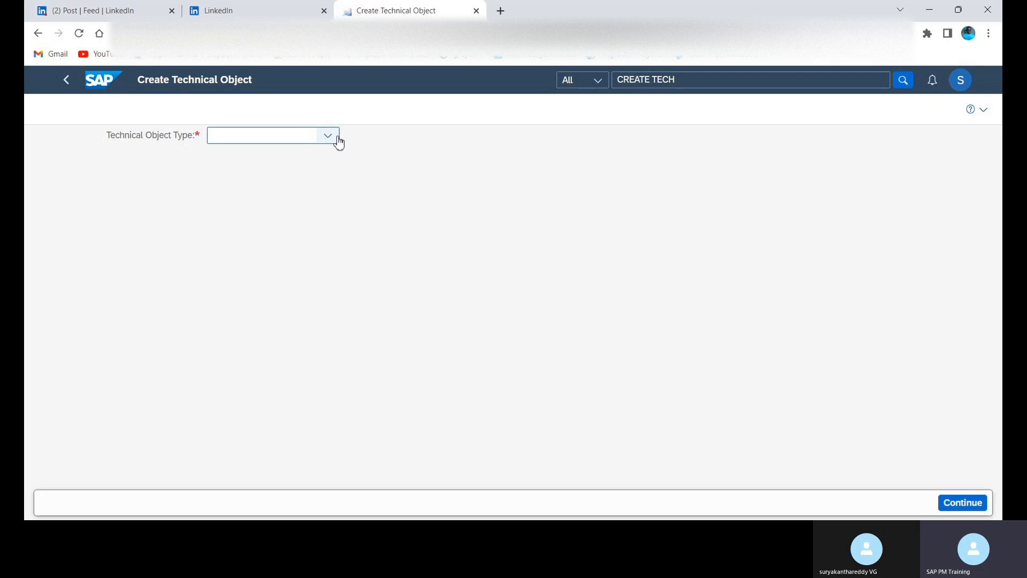
left_click(327, 134)
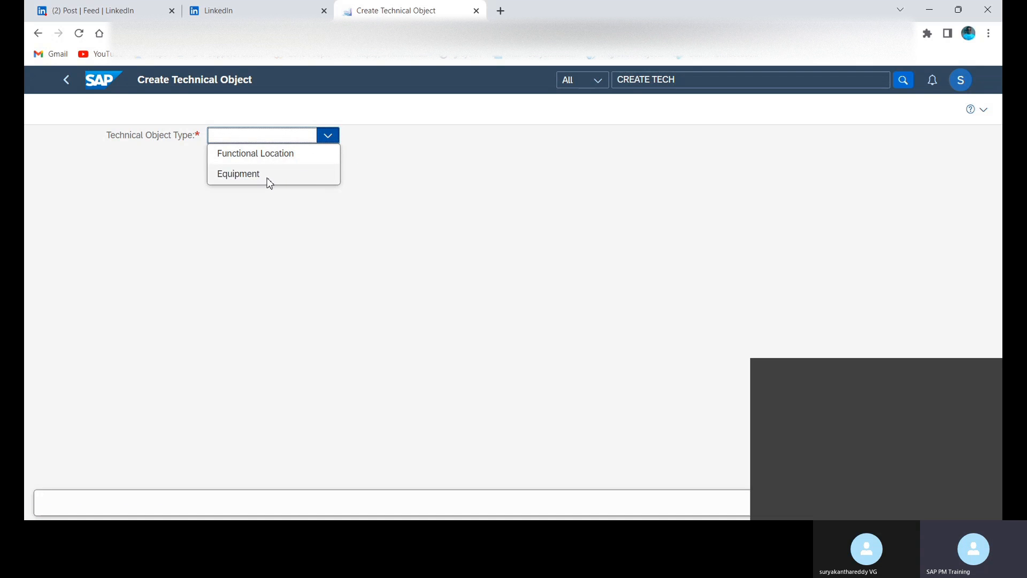
mouse_move(969, 411)
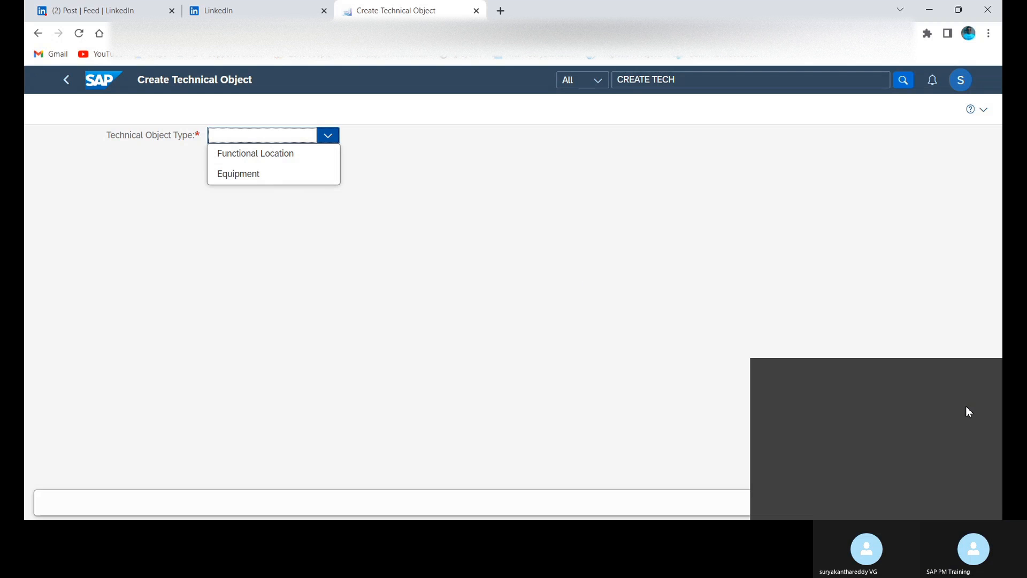
left_click(328, 135)
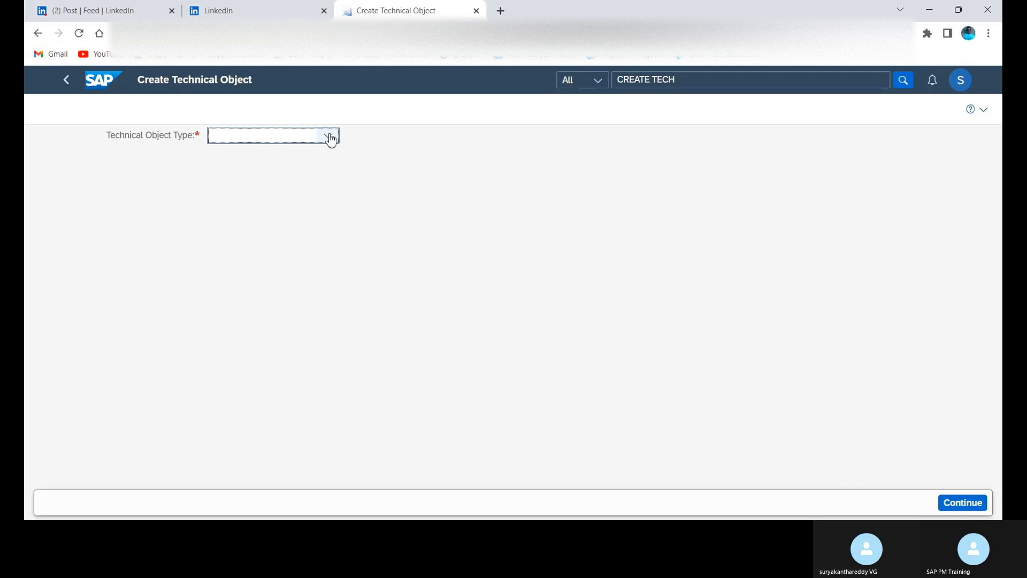
left_click(328, 135)
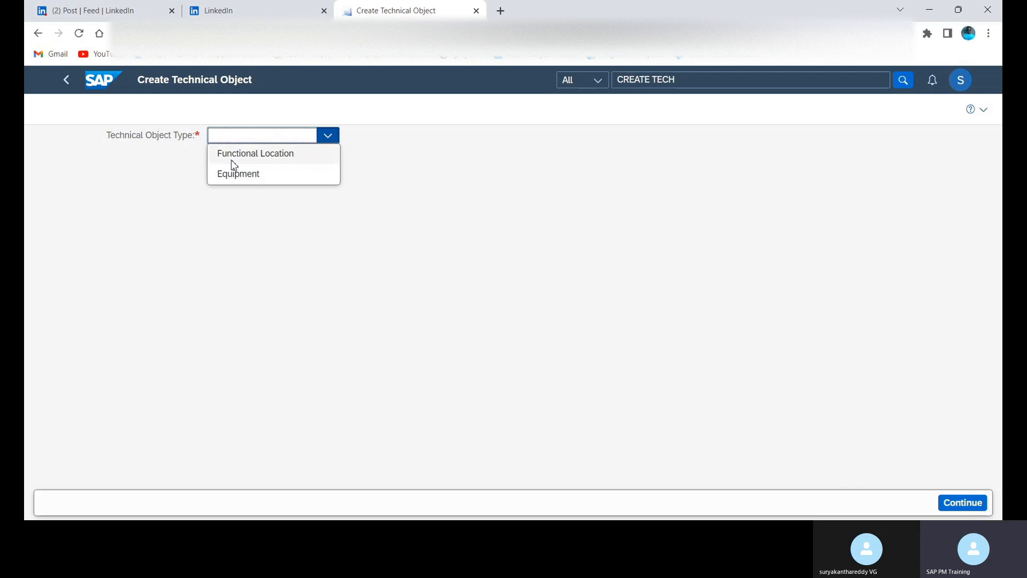
mouse_move(284, 163)
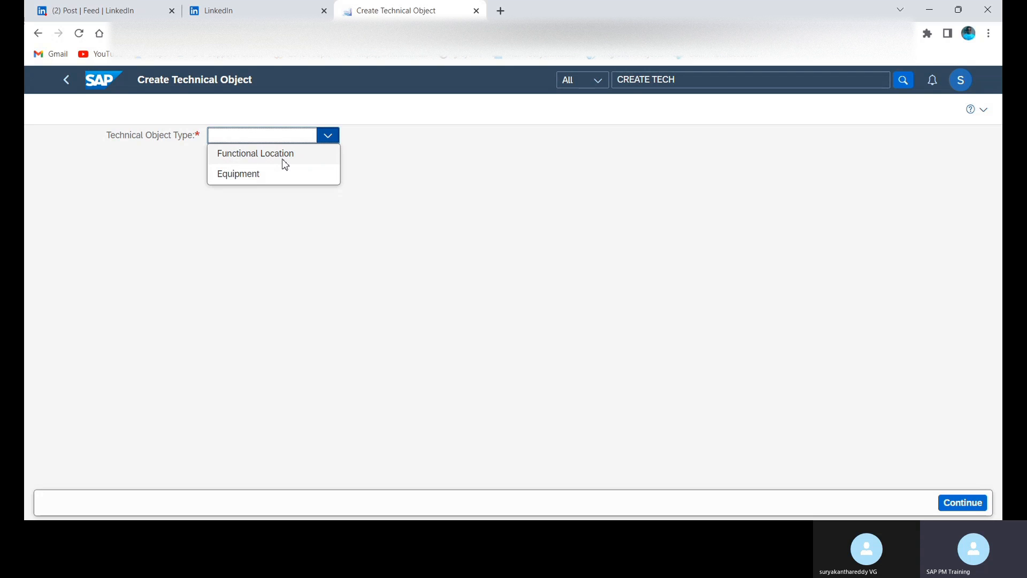
mouse_move(230, 161)
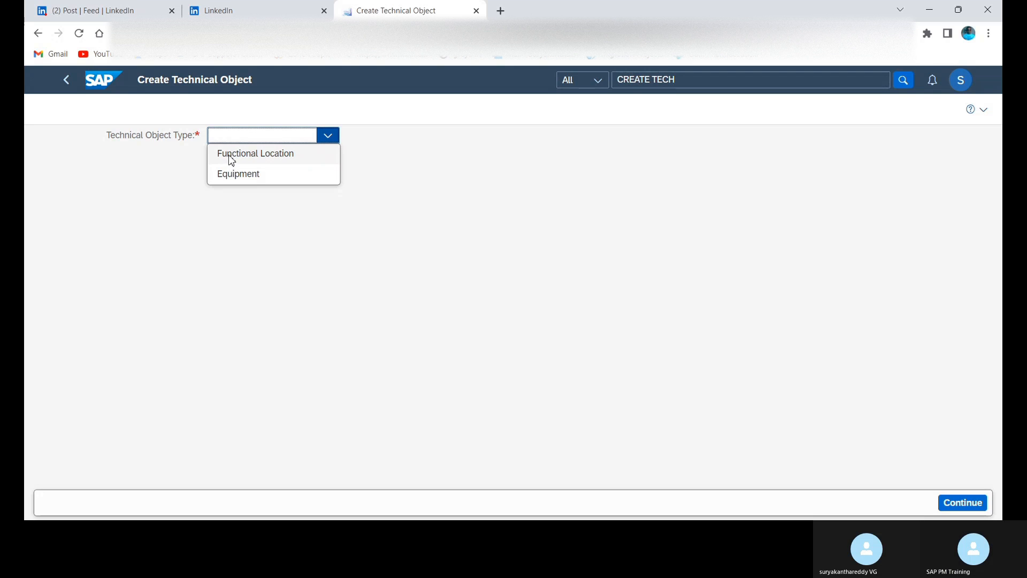
mouse_move(240, 161)
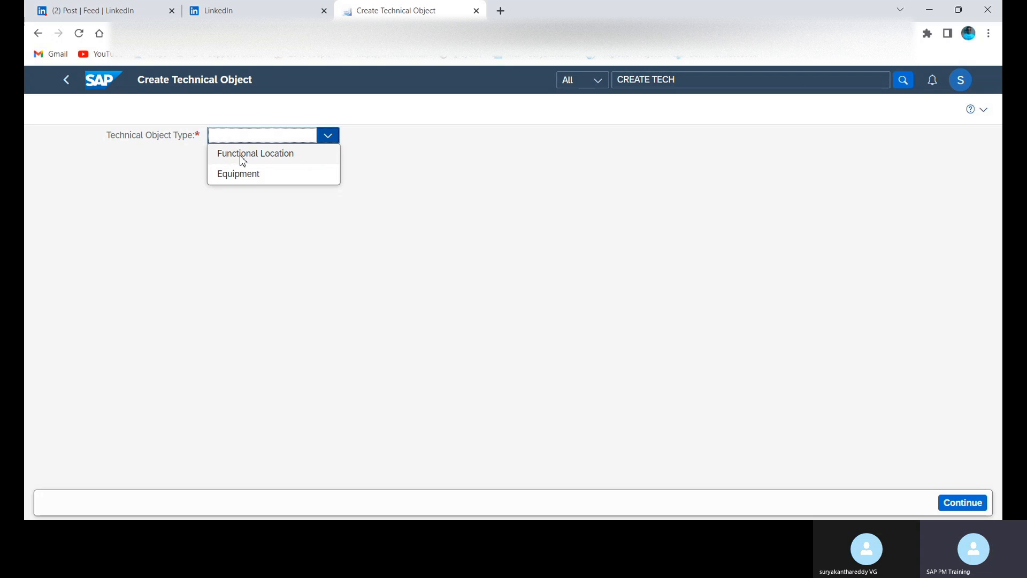
left_click(255, 153)
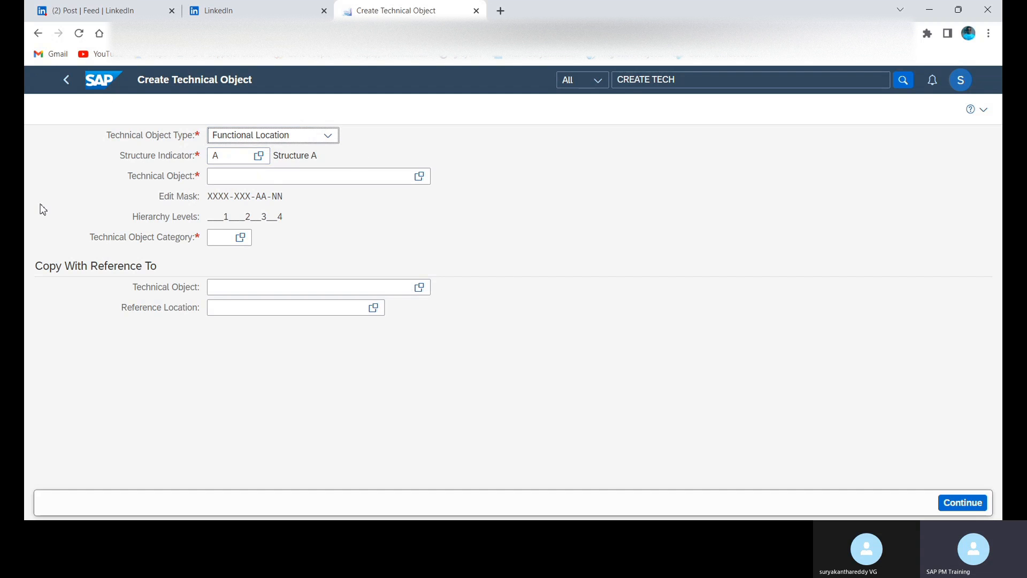
Set structure indicator ANIE and technical object 1610-FUN from the suggestions
left_click(233, 155)
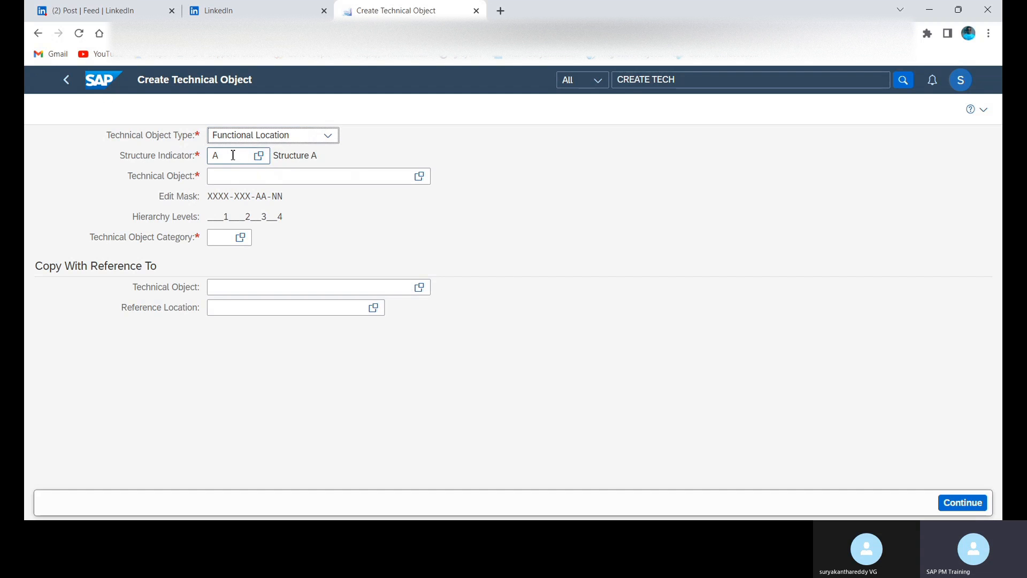
mouse_move(243, 155)
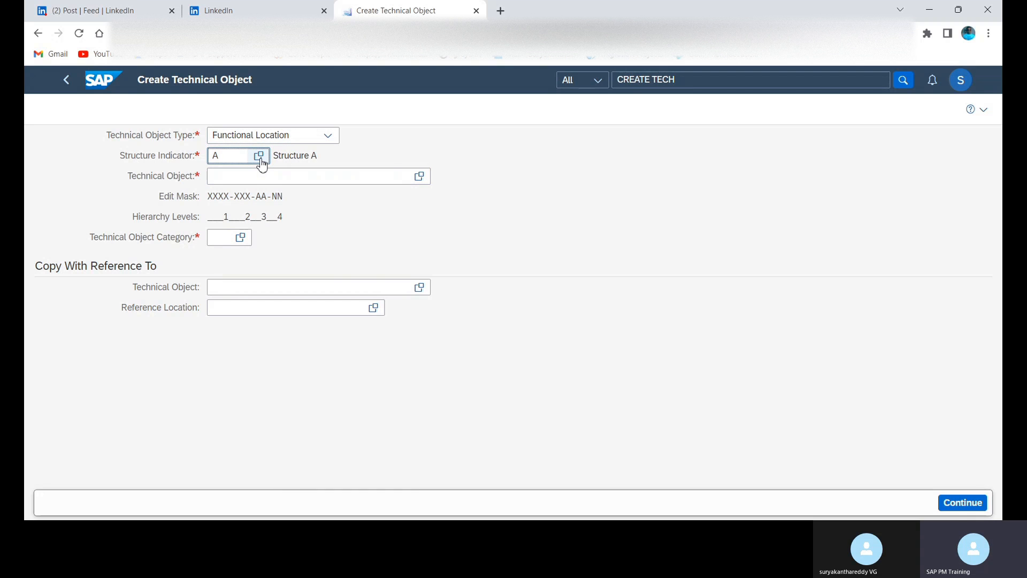
type("ANIE")
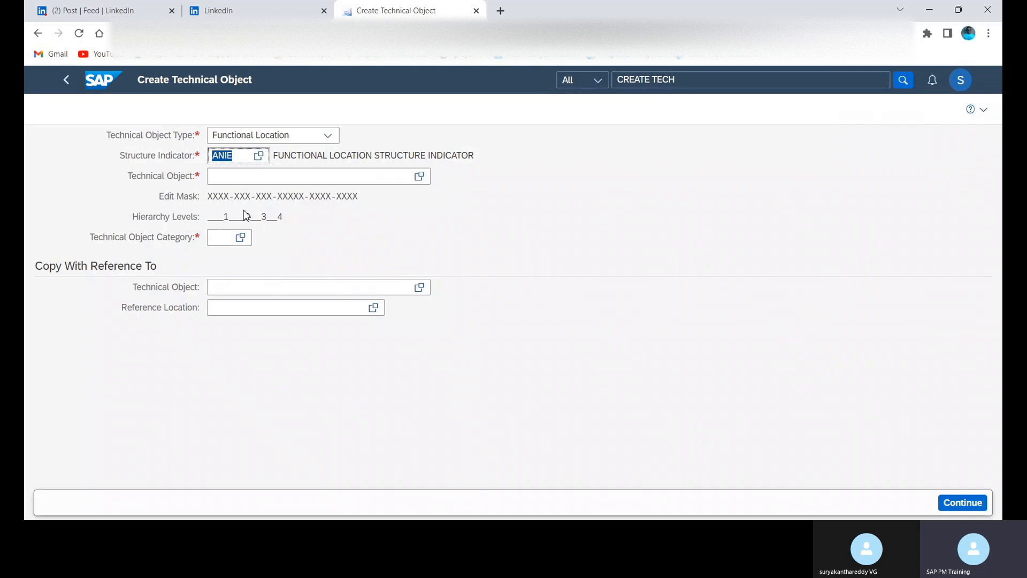
left_click(318, 175)
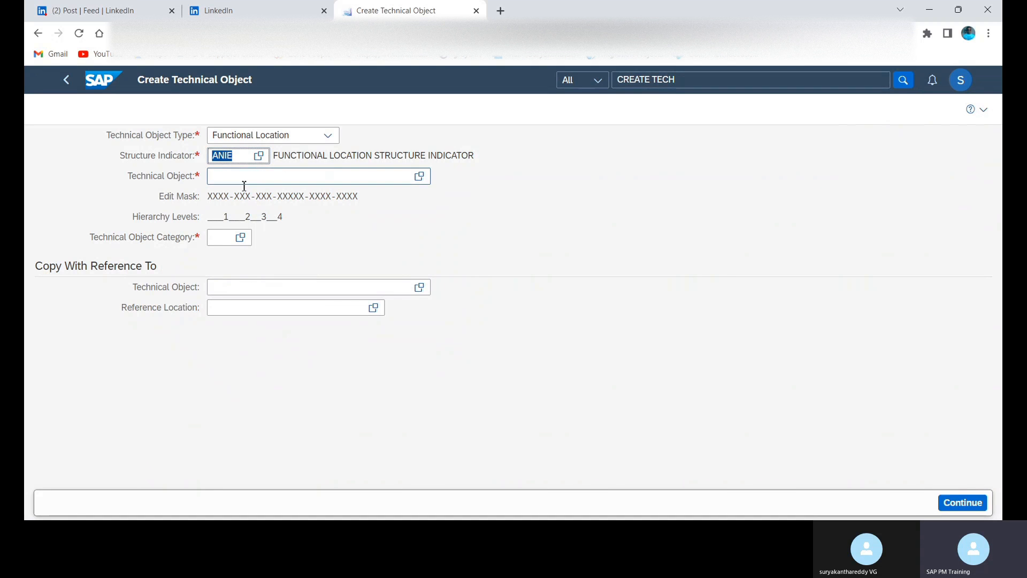
left_click(318, 175)
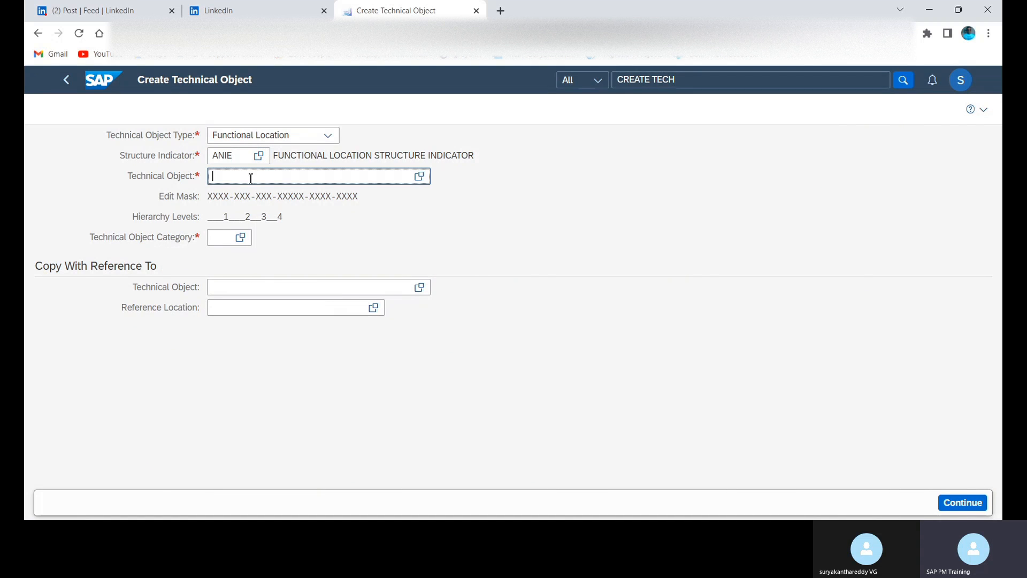
type("161")
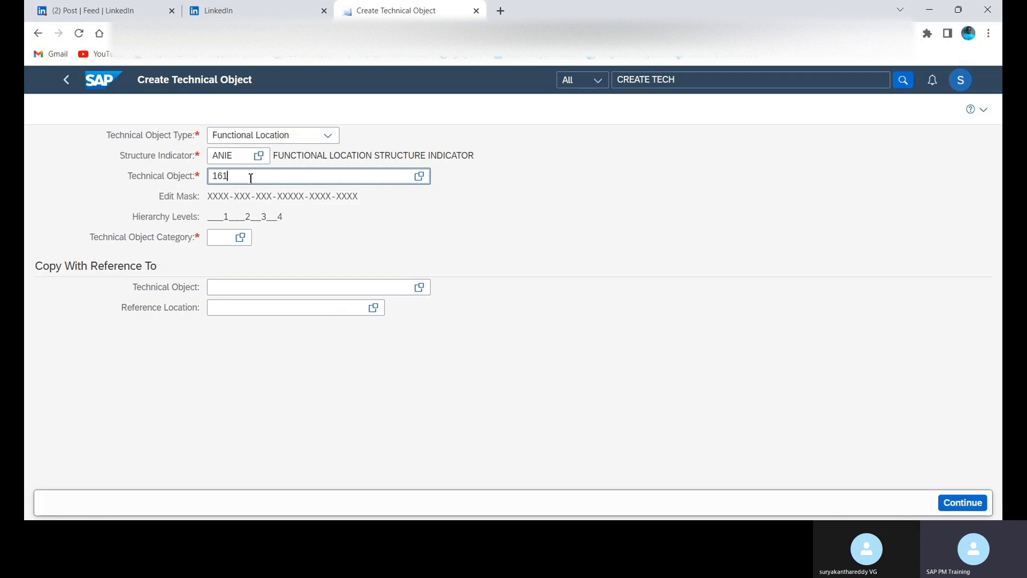
type("0-")
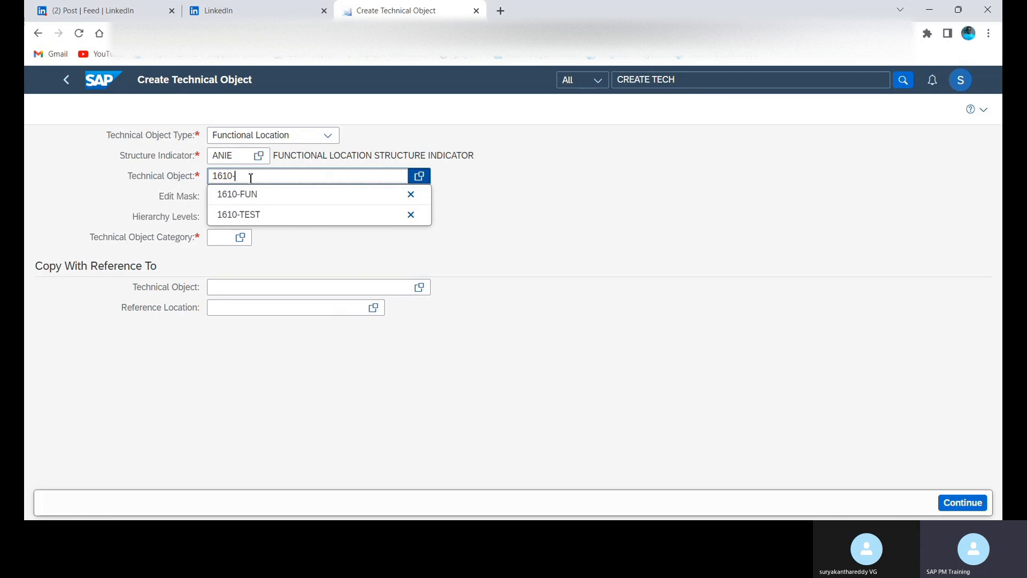
left_click(237, 194)
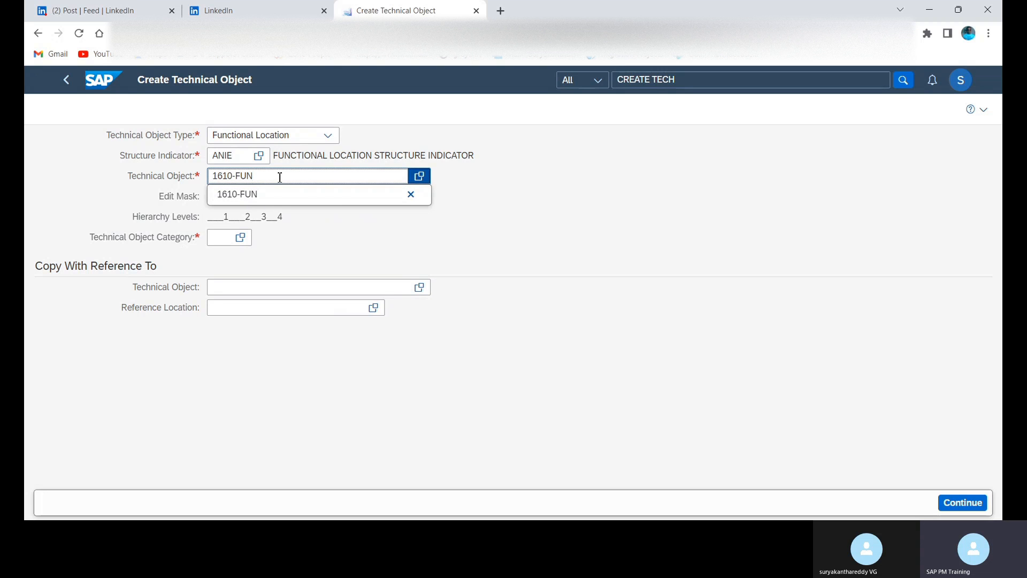
mouse_move(551, 191)
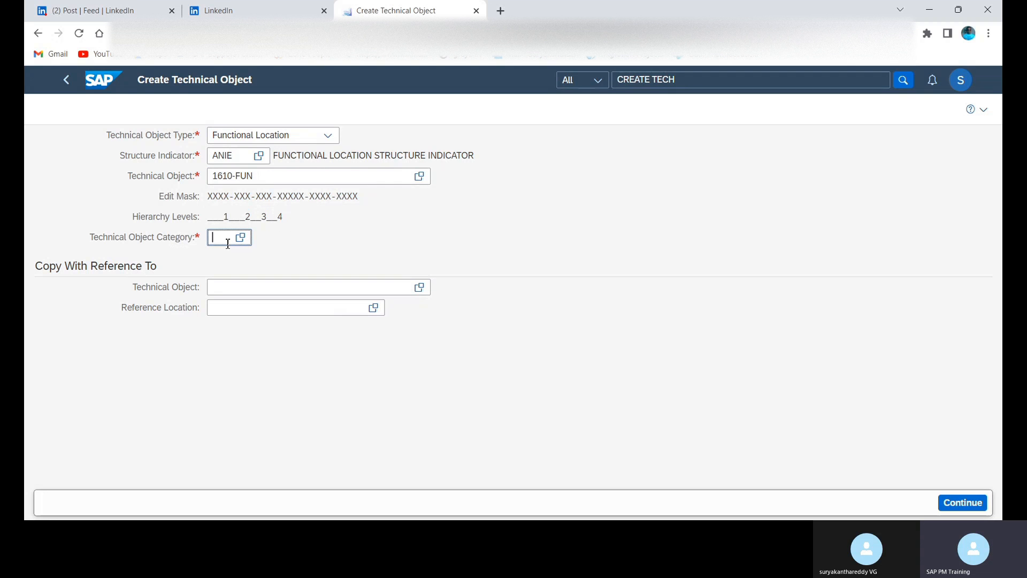
Set category M and continue to the creation details of 1610-FUN
type("M")
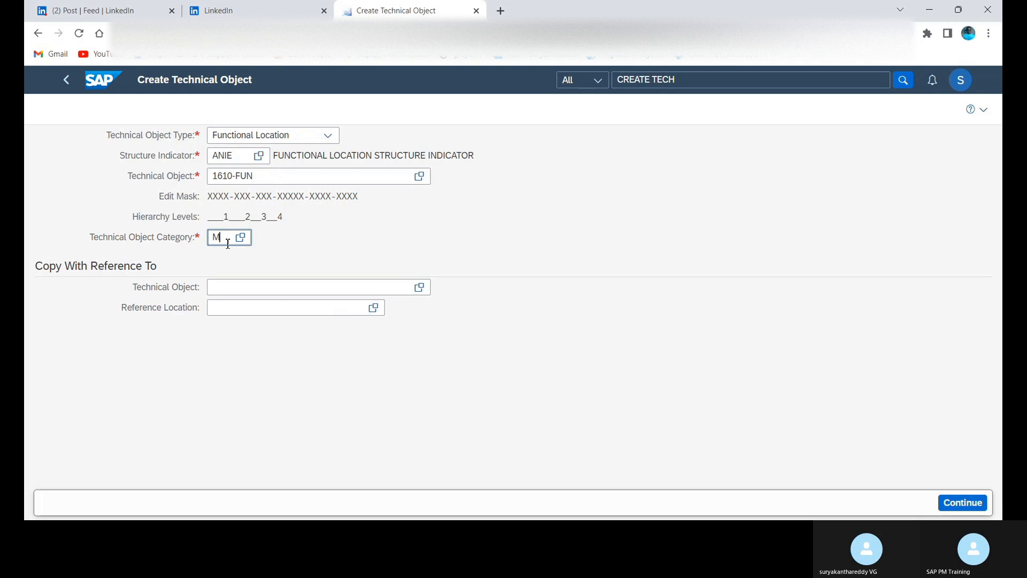
left_click(962, 502)
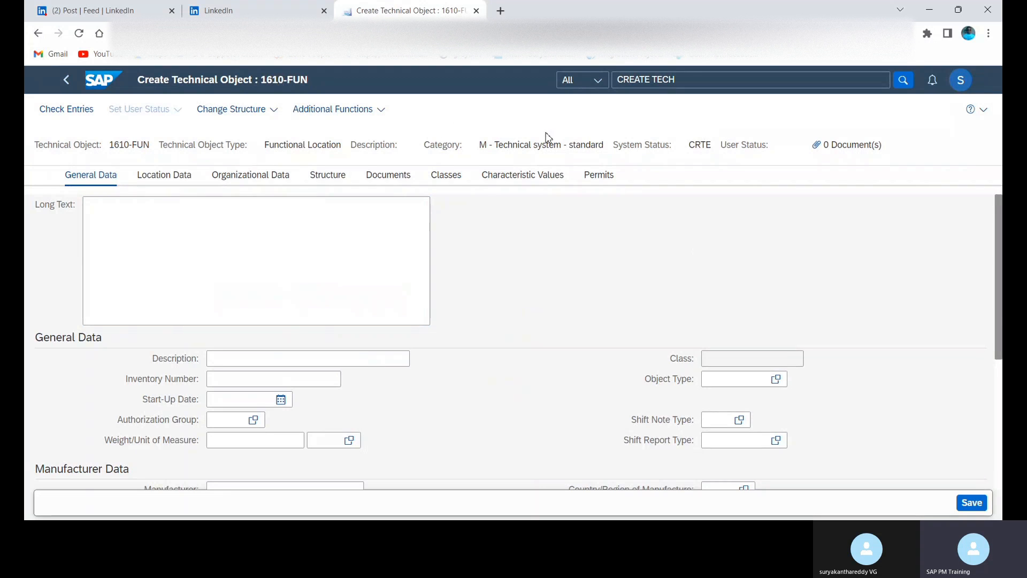
mouse_move(966, 220)
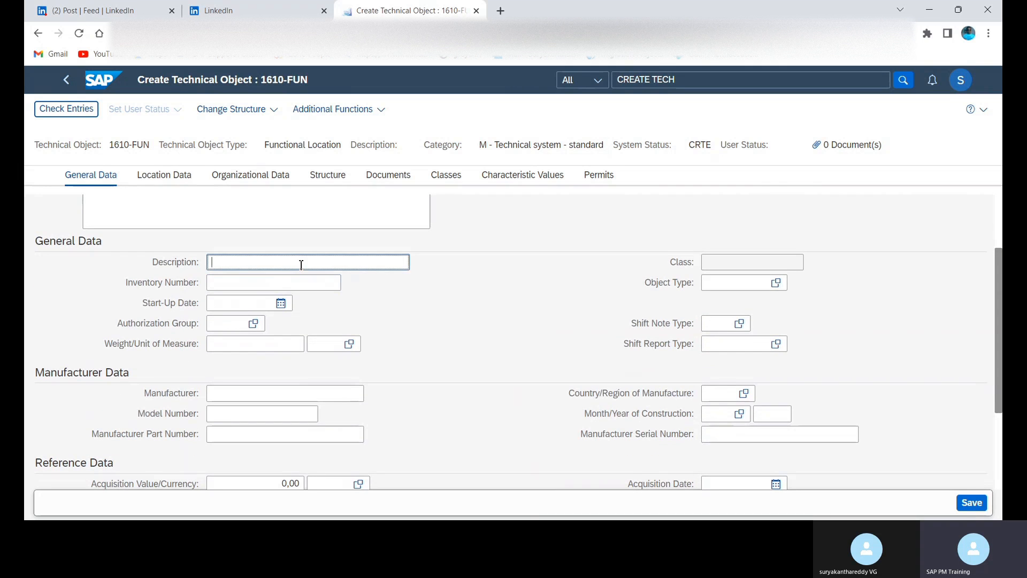
Enter description FUNCTIONAL AREA and start-up date 06.12.2022 on the General Data tab
type("FUNC")
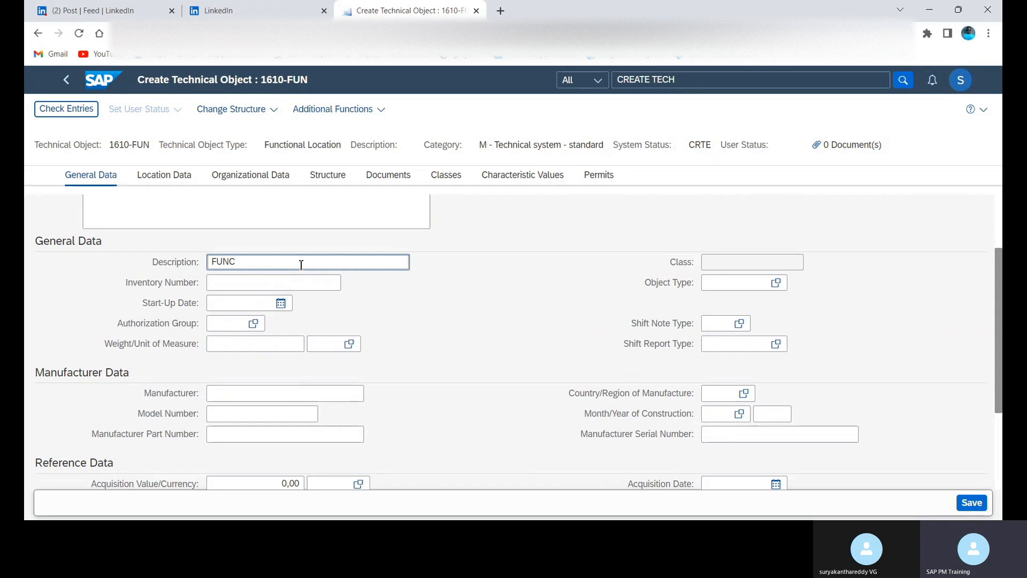
type("TIONA")
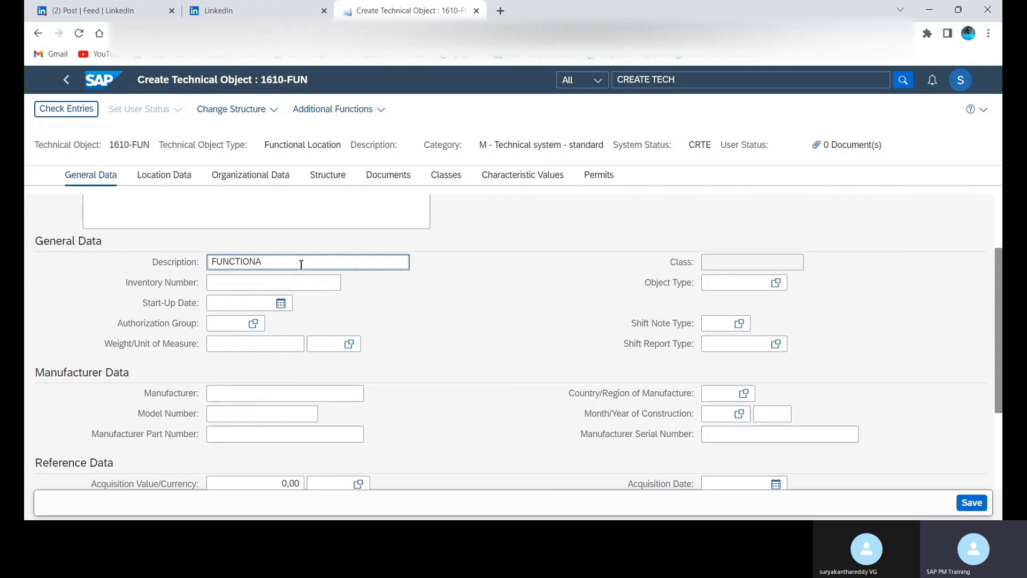
type("L AREA")
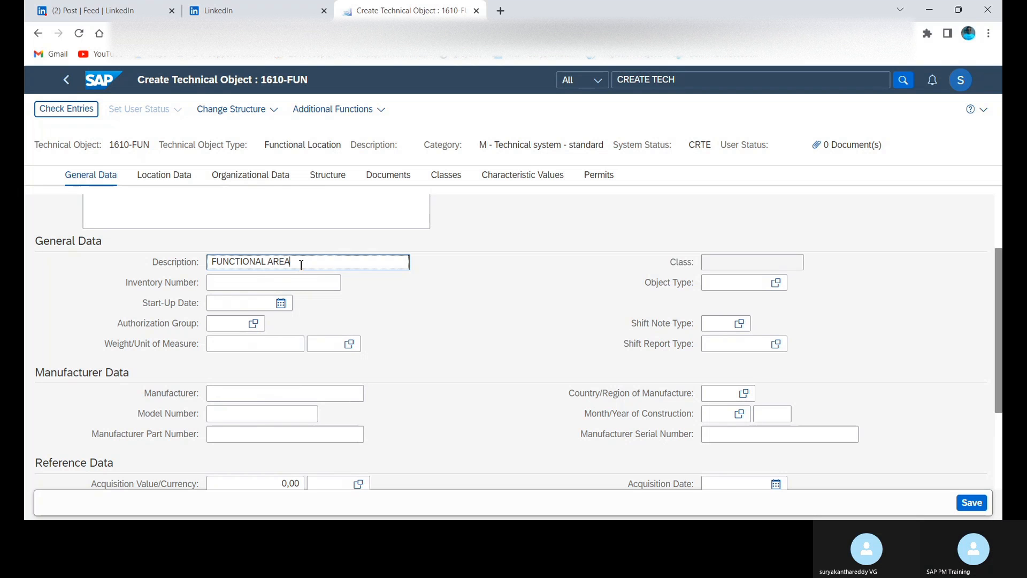
mouse_move(272, 314)
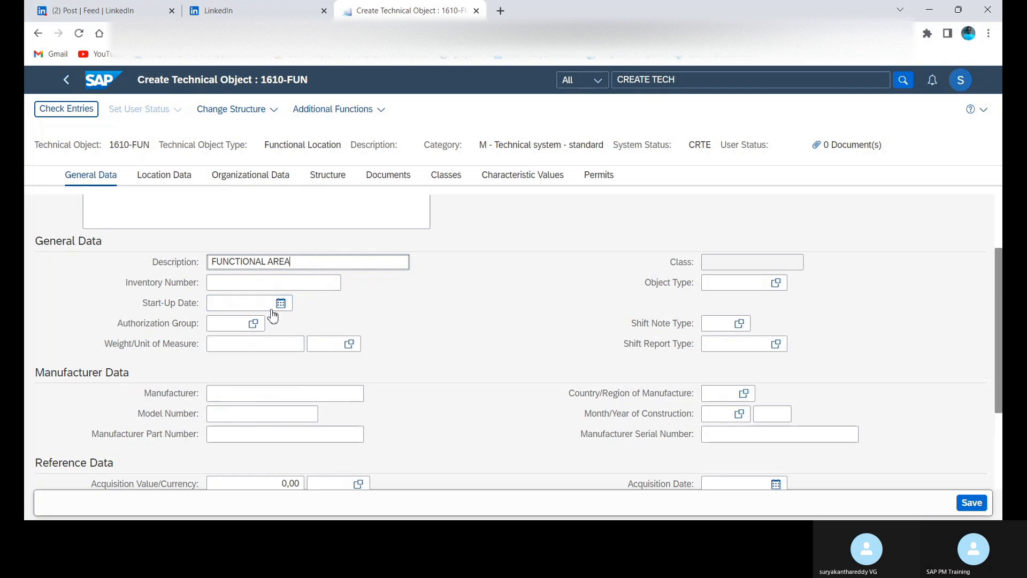
left_click(280, 303)
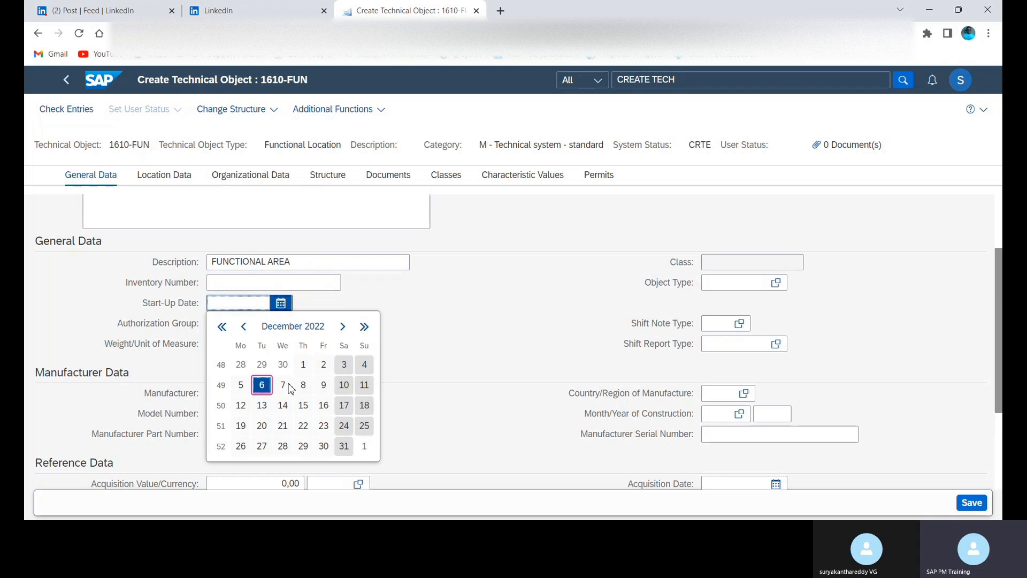
left_click(260, 385)
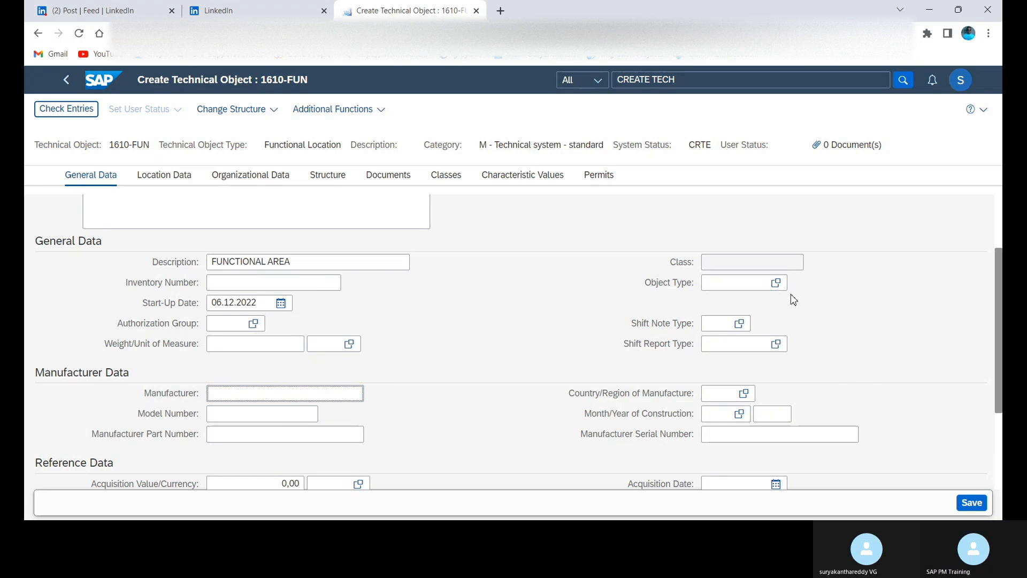
mouse_move(258, 418)
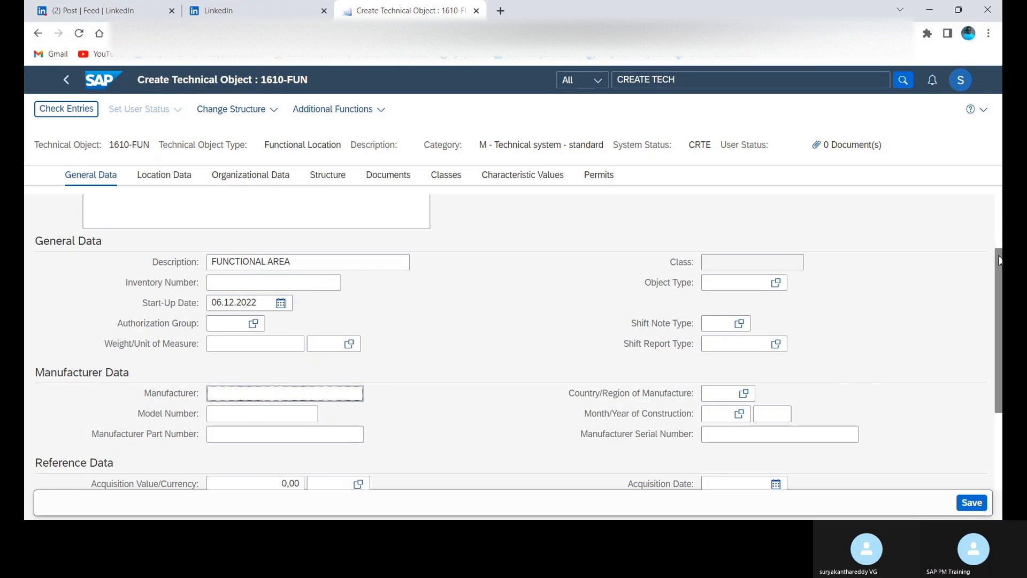
scroll("up", 3)
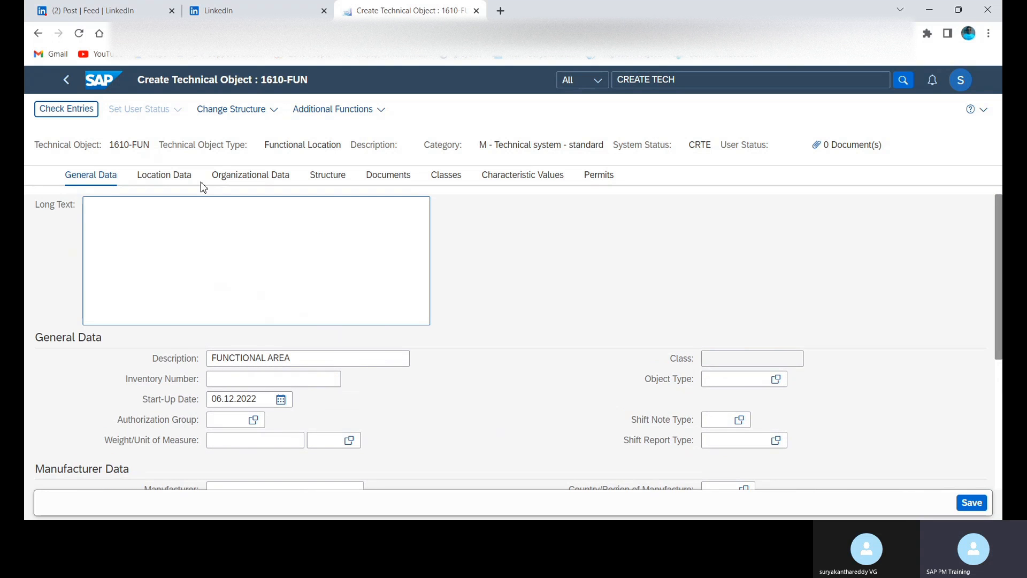
Review 1610-FUN's Location, Organization and Structure tabs (plant 1610, work center MECH, cost center 161900)
left_click(164, 175)
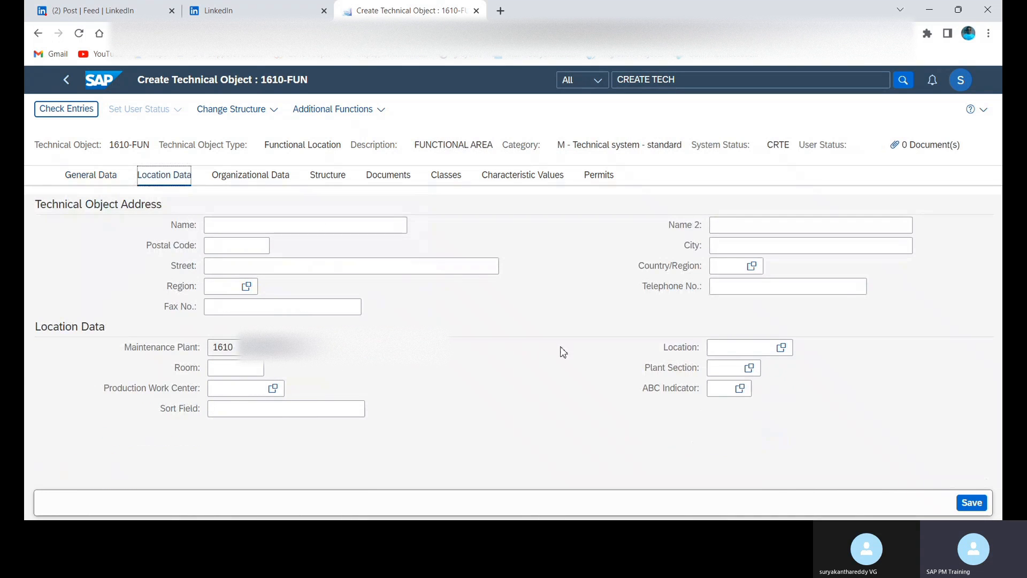
mouse_move(254, 481)
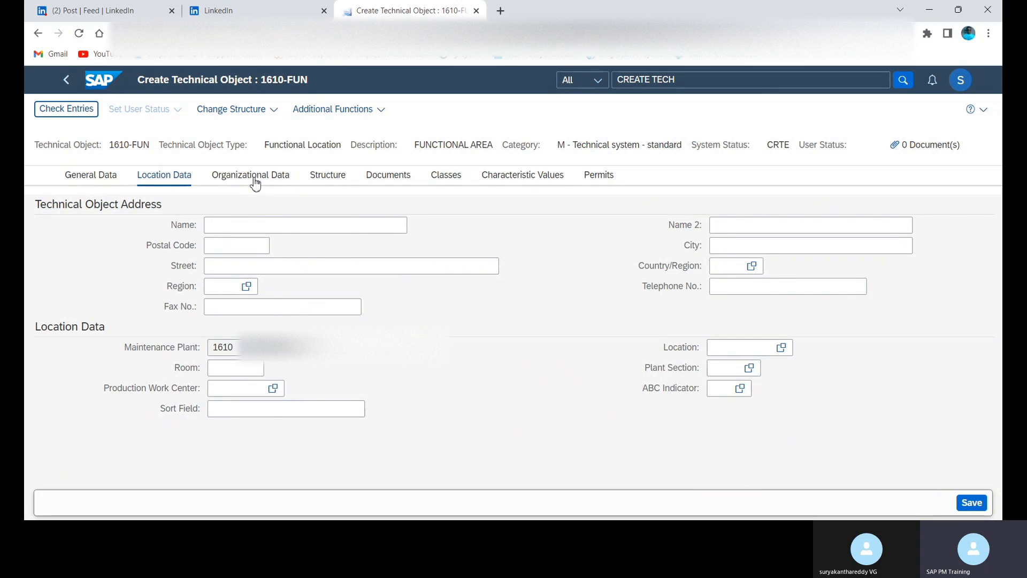
left_click(251, 175)
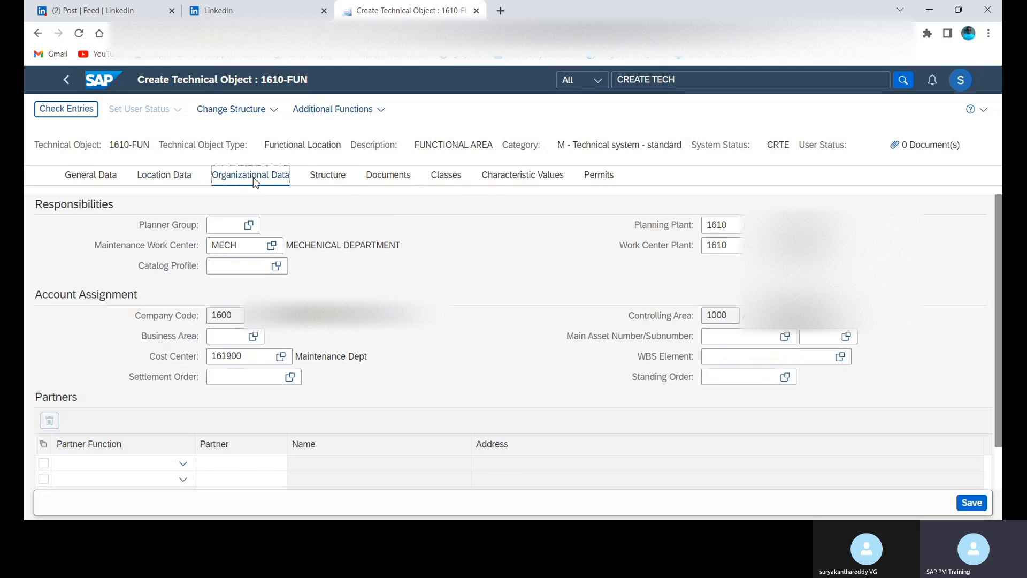
mouse_move(297, 241)
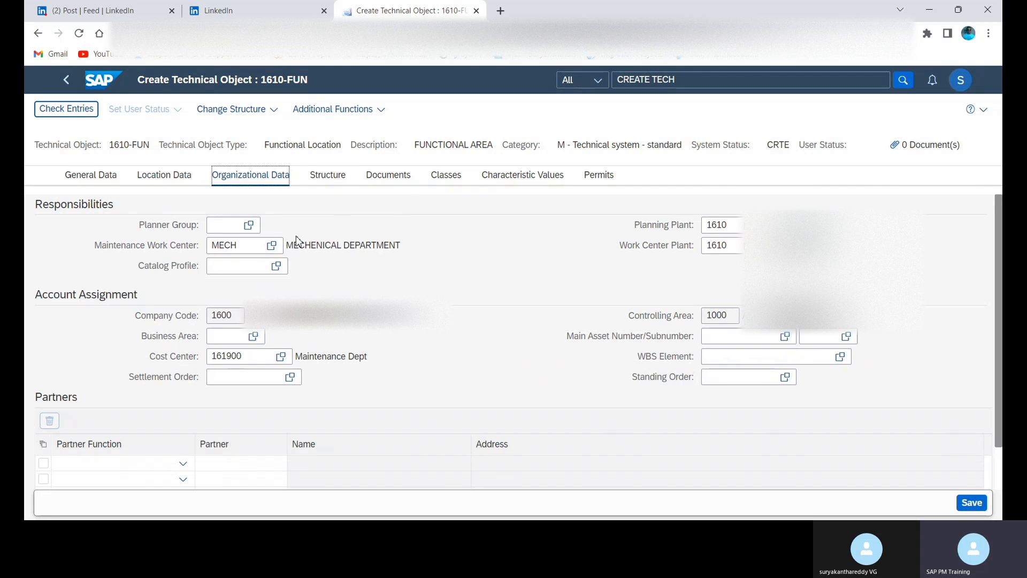
mouse_move(309, 173)
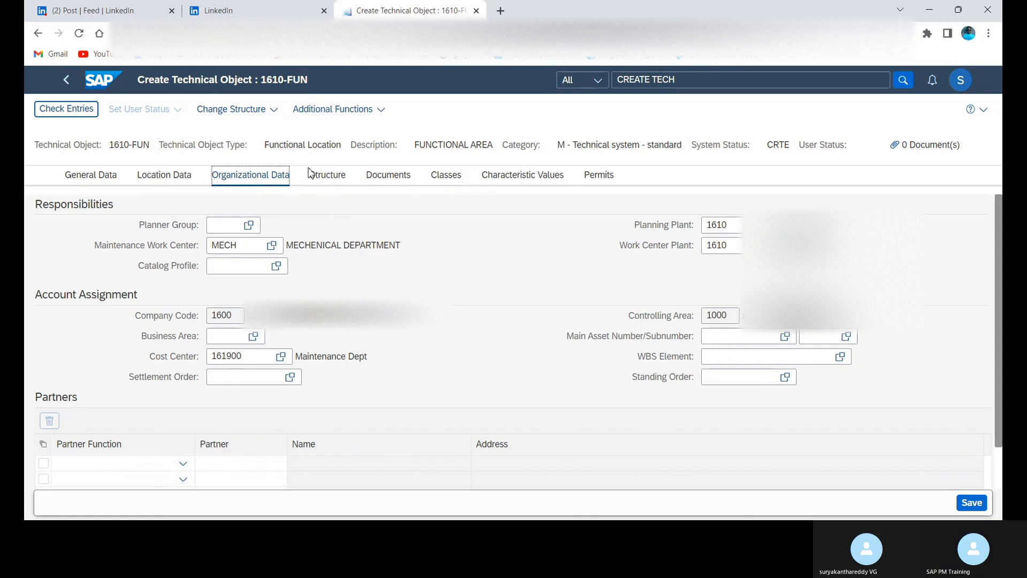
left_click(328, 175)
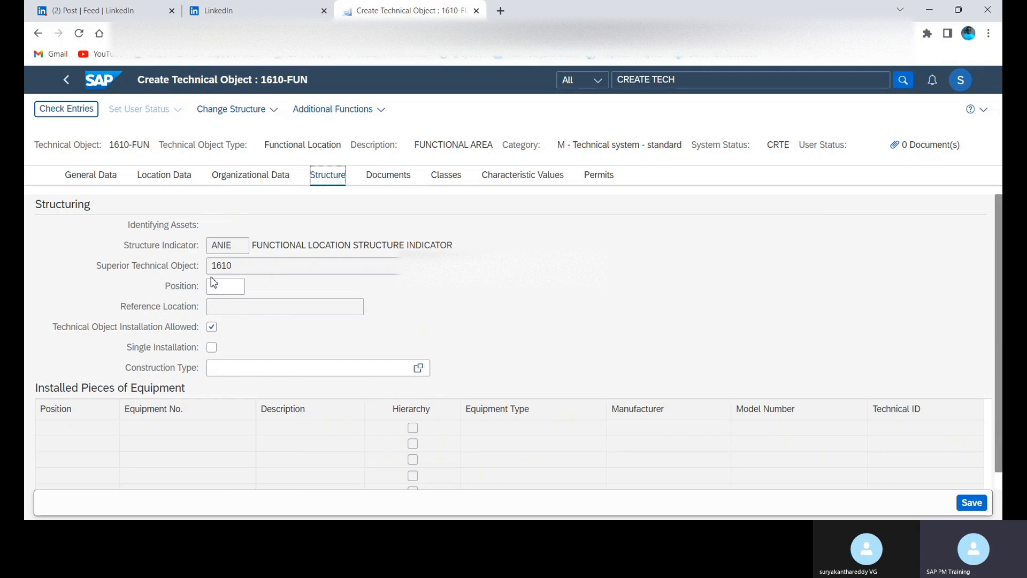
mouse_move(357, 122)
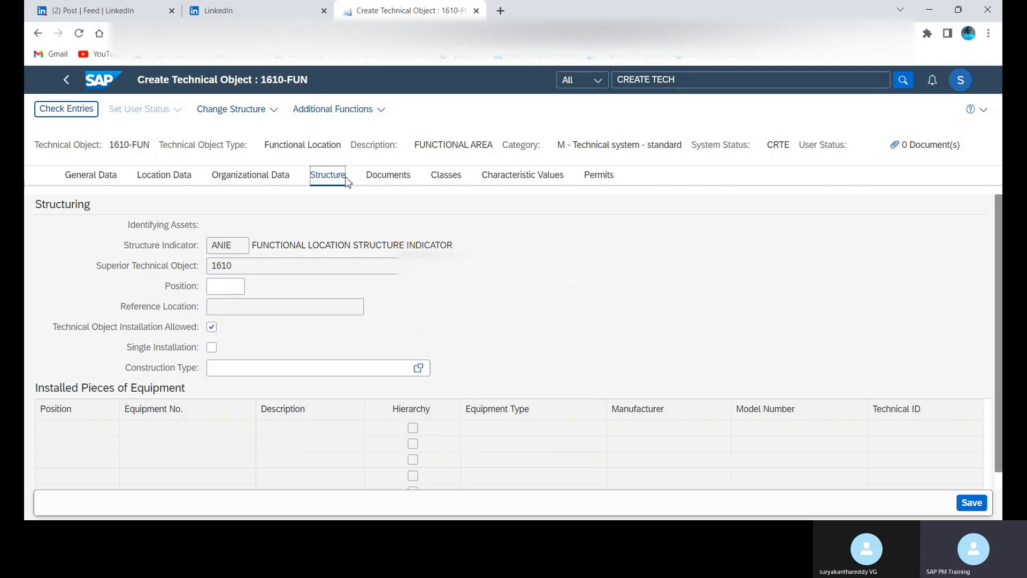
mouse_move(578, 190)
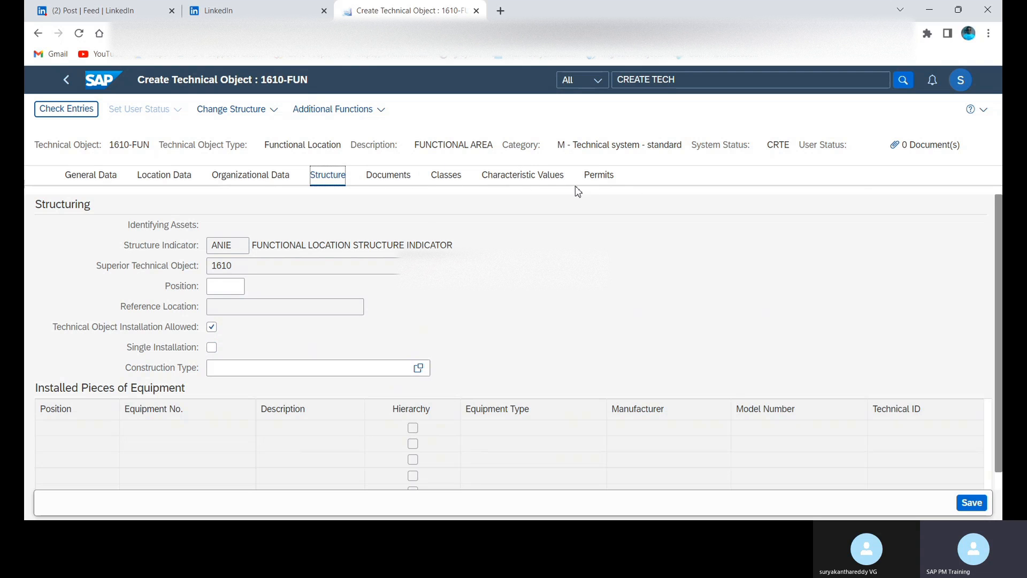
mouse_move(251, 119)
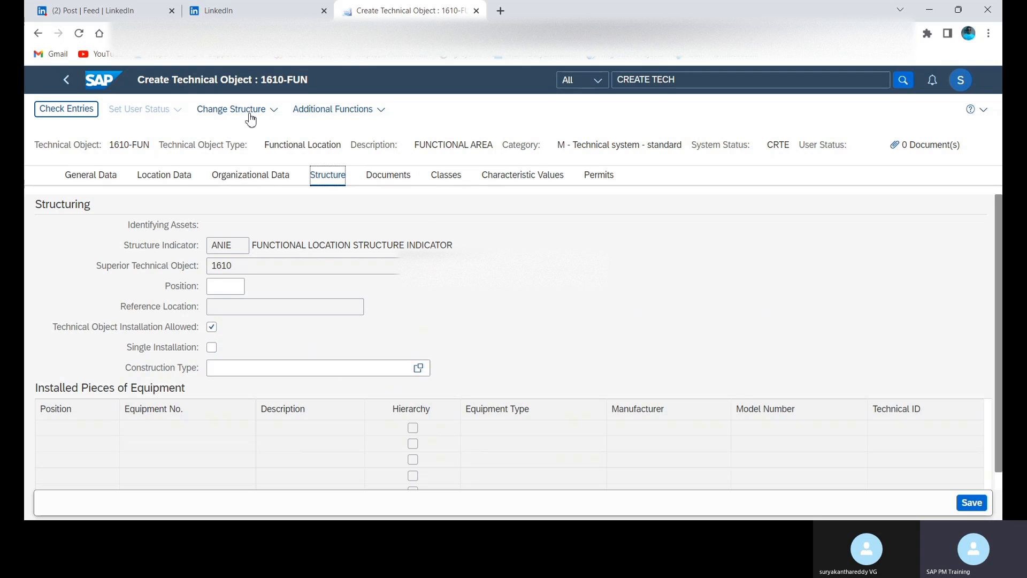
left_click(231, 109)
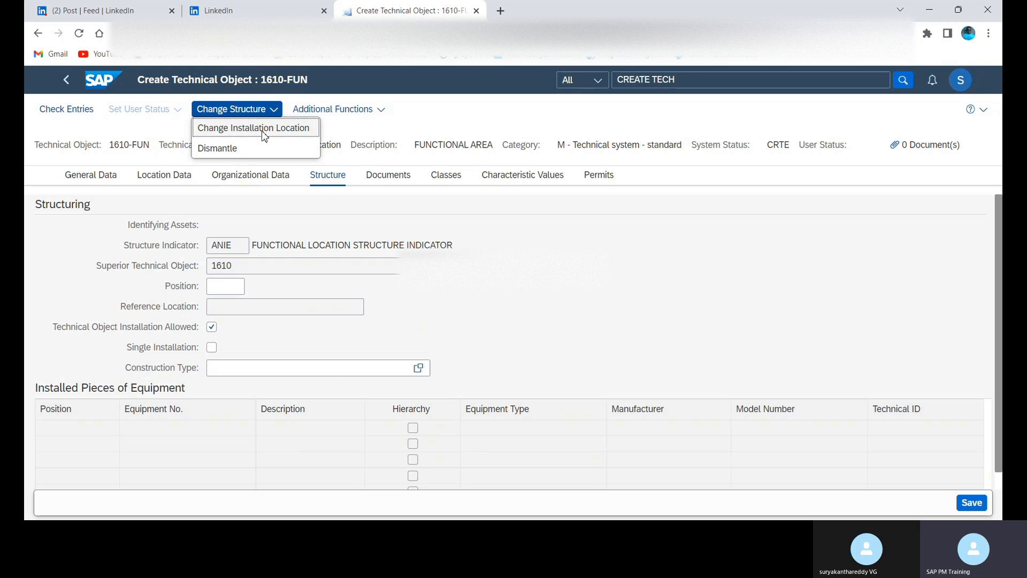
left_click(254, 128)
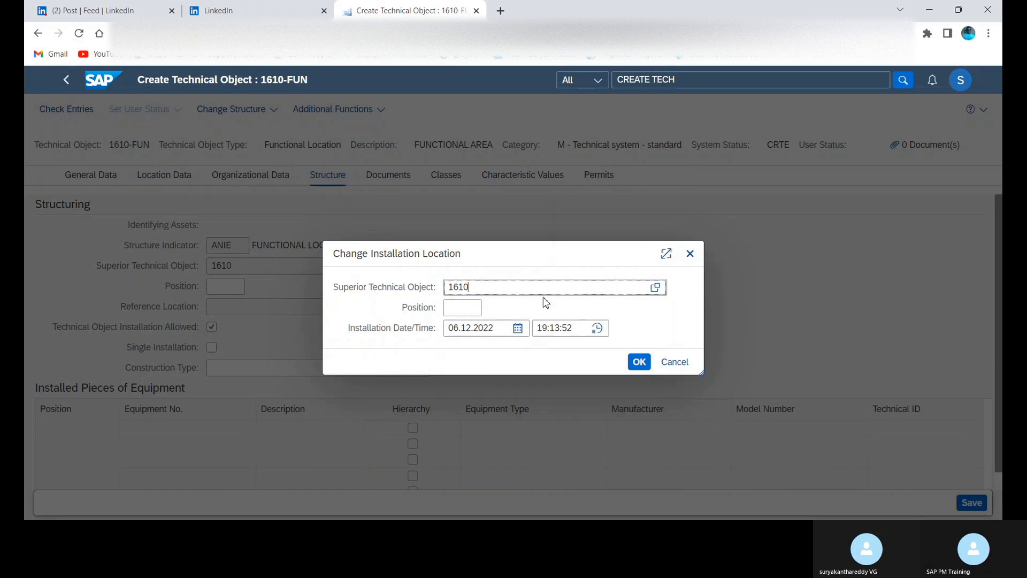
mouse_move(554, 313)
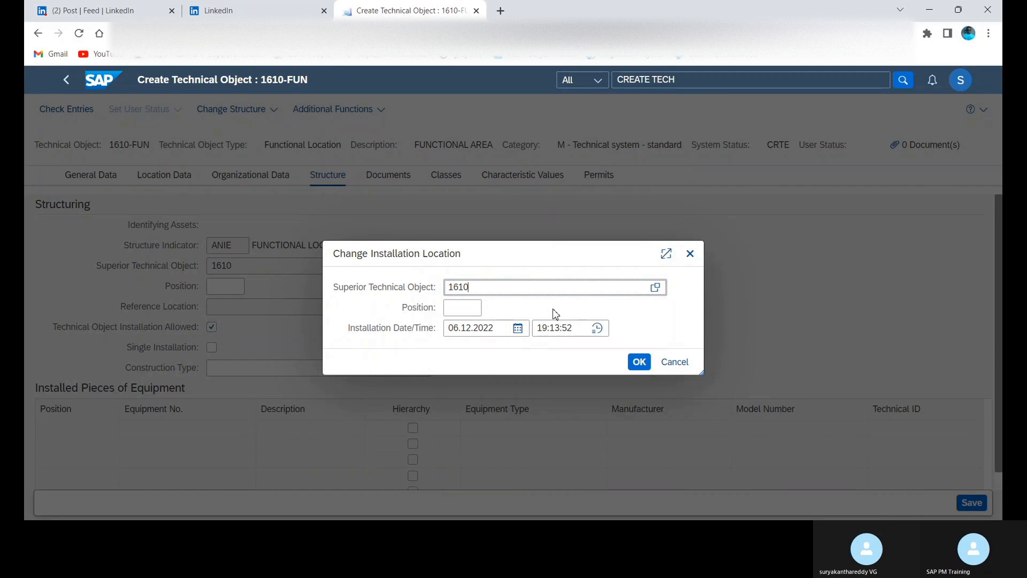
mouse_move(674, 362)
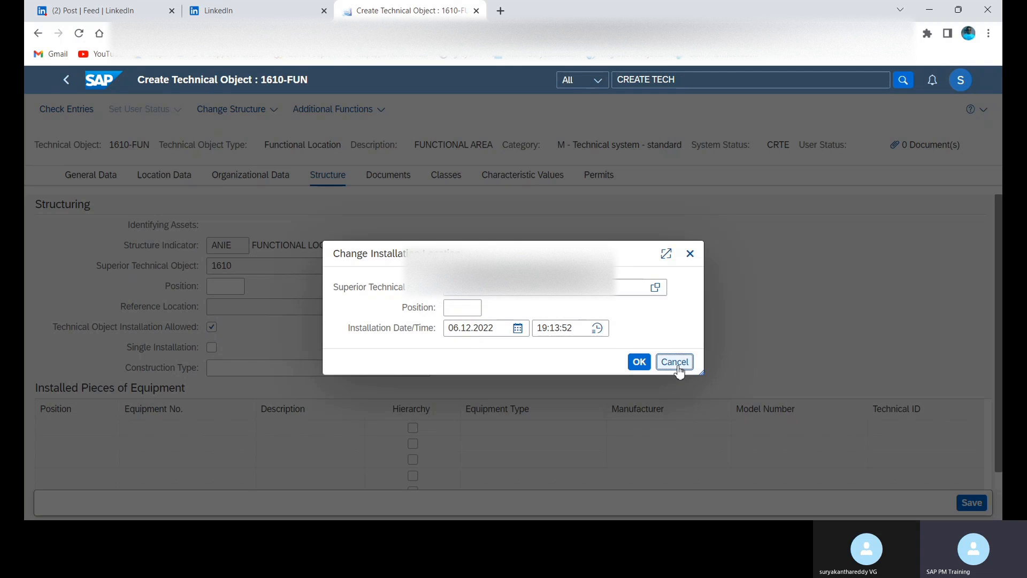
left_click(673, 362)
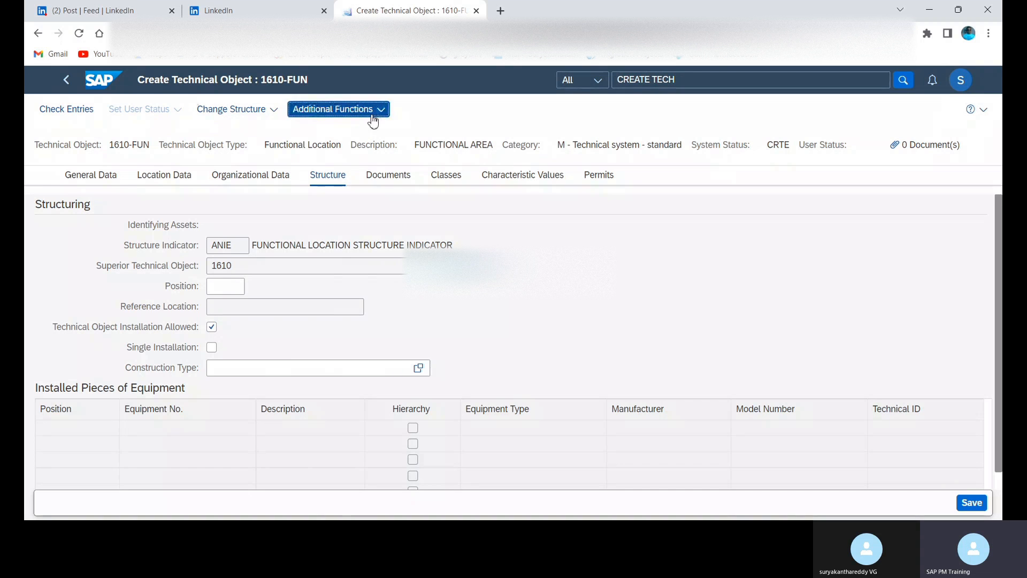
left_click(338, 109)
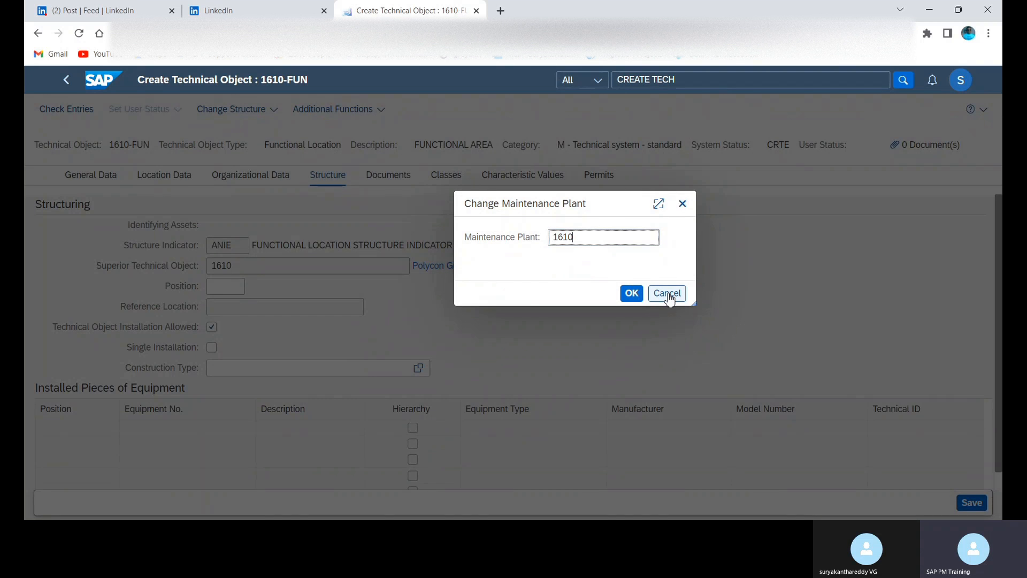
left_click(666, 293)
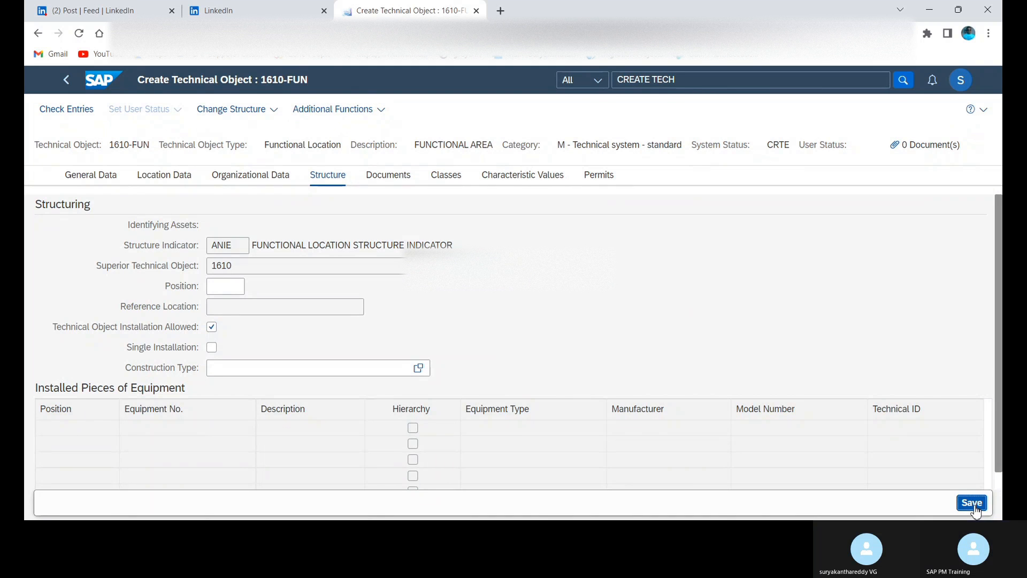
Save functional location 1610-FUN and dismiss the 'Data has been saved' message
left_click(971, 503)
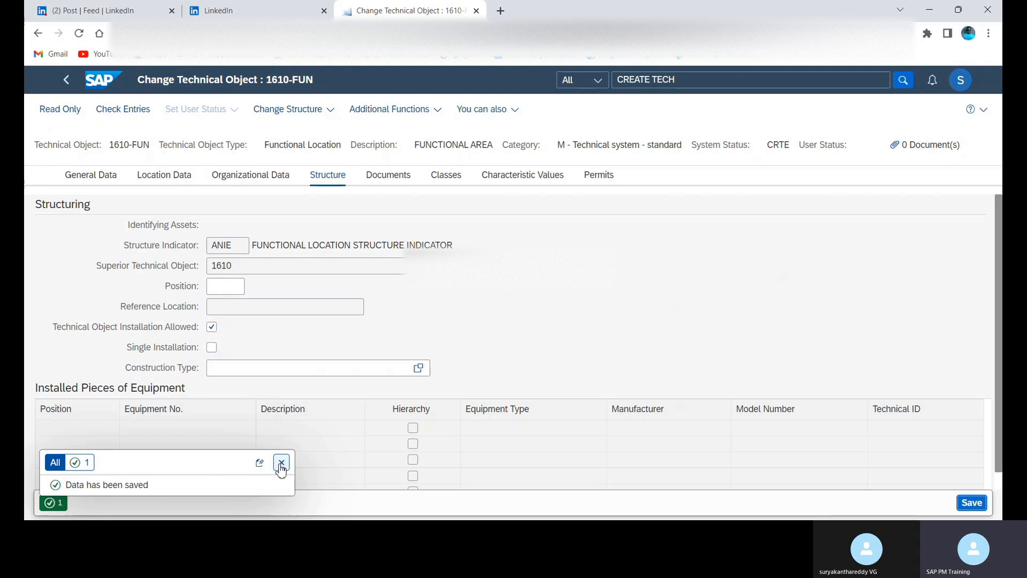
left_click(281, 463)
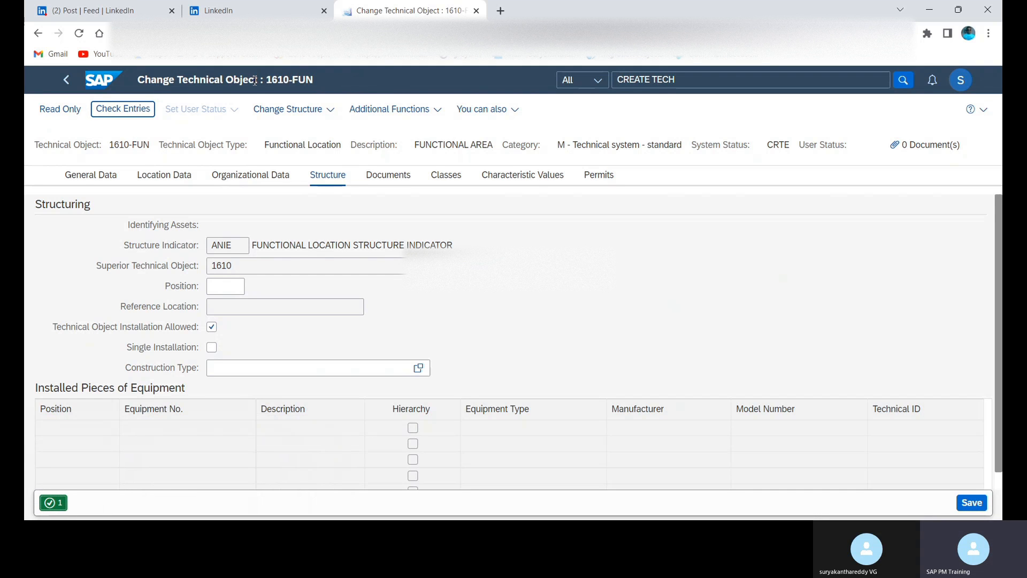
mouse_move(164, 175)
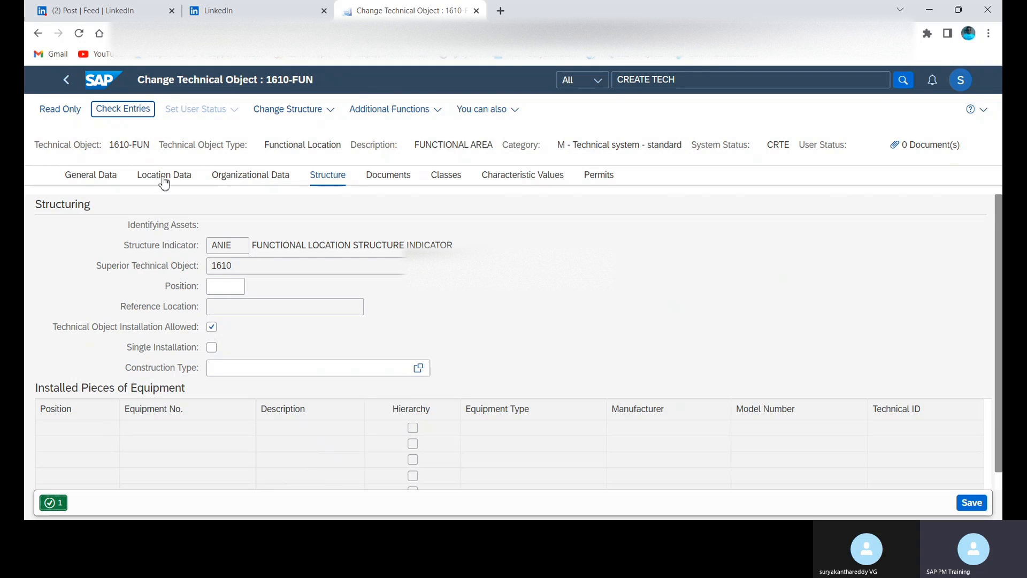
mouse_move(76, 123)
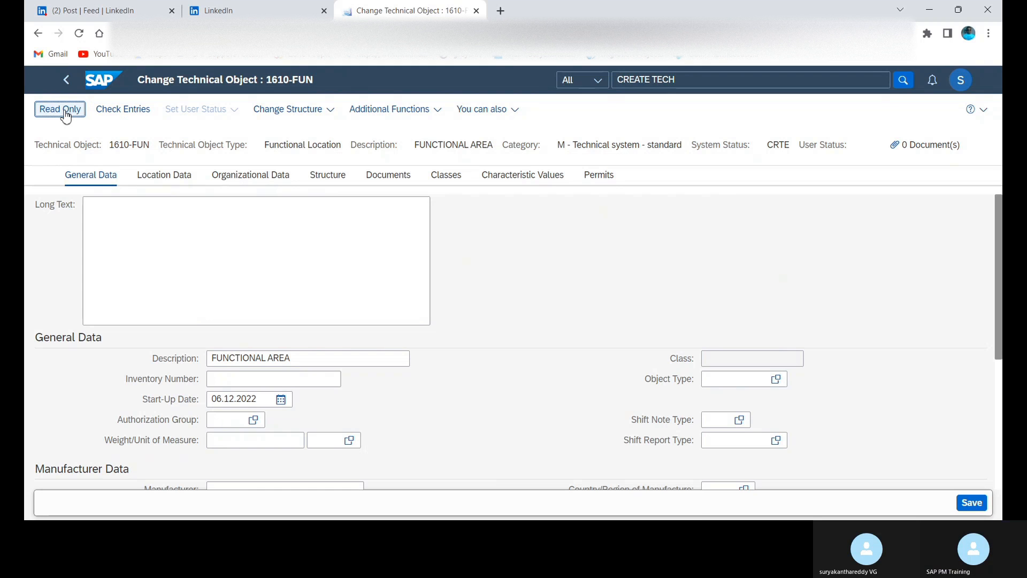
Switch 1610-FUN to Read Only display mode showing its general data
left_click(59, 108)
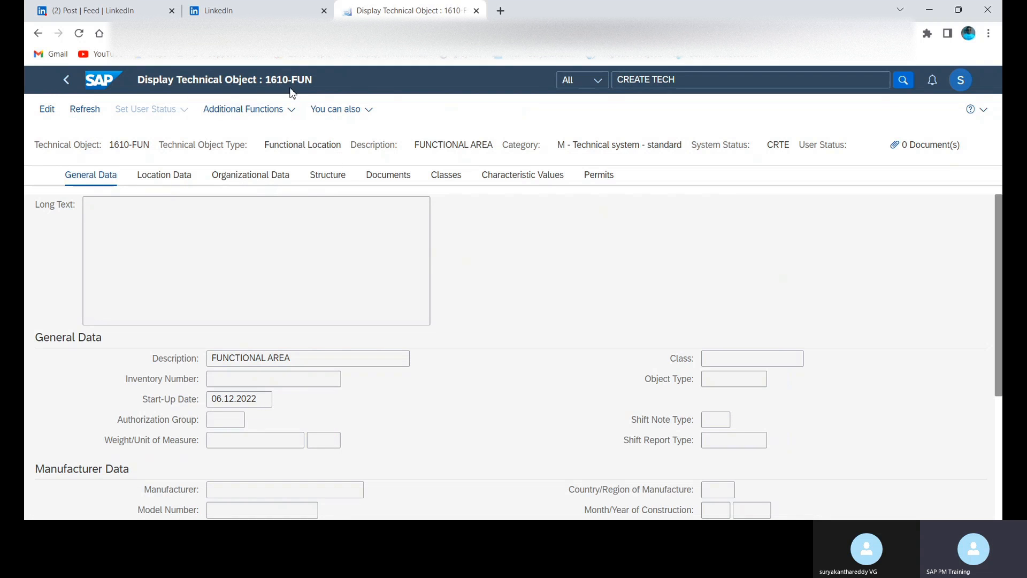
mouse_move(269, 77)
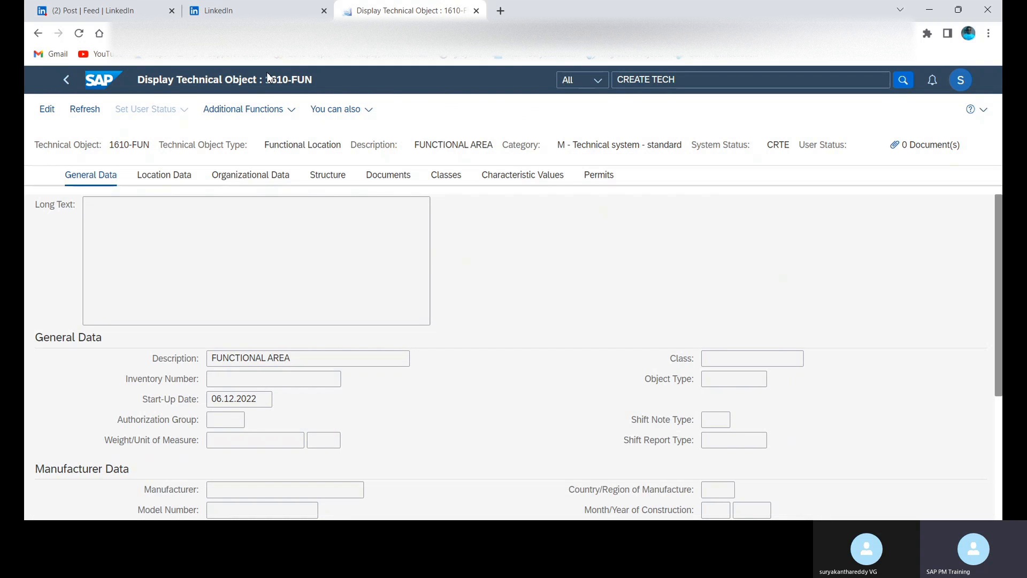
mouse_move(369, 267)
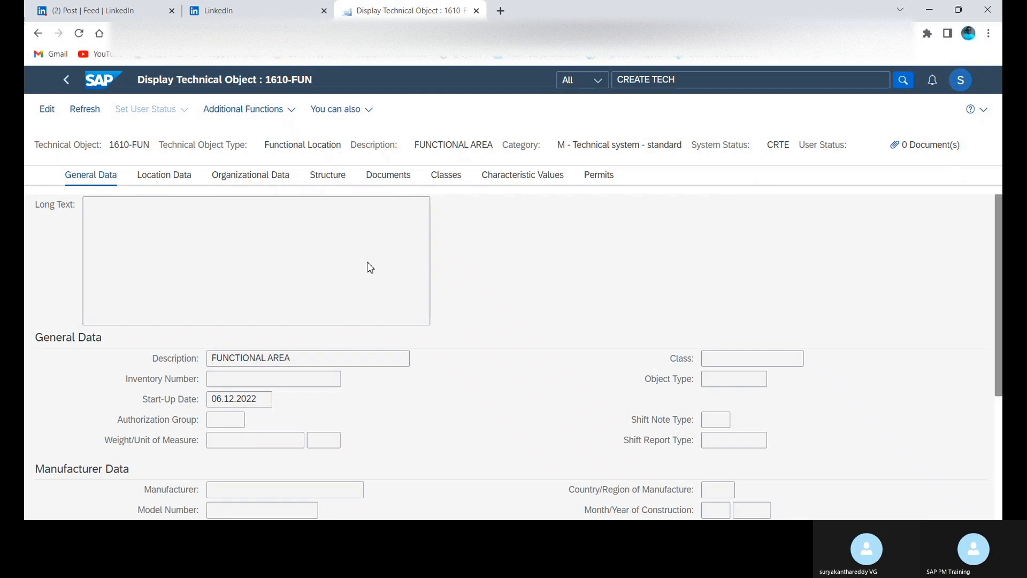
mouse_move(544, 187)
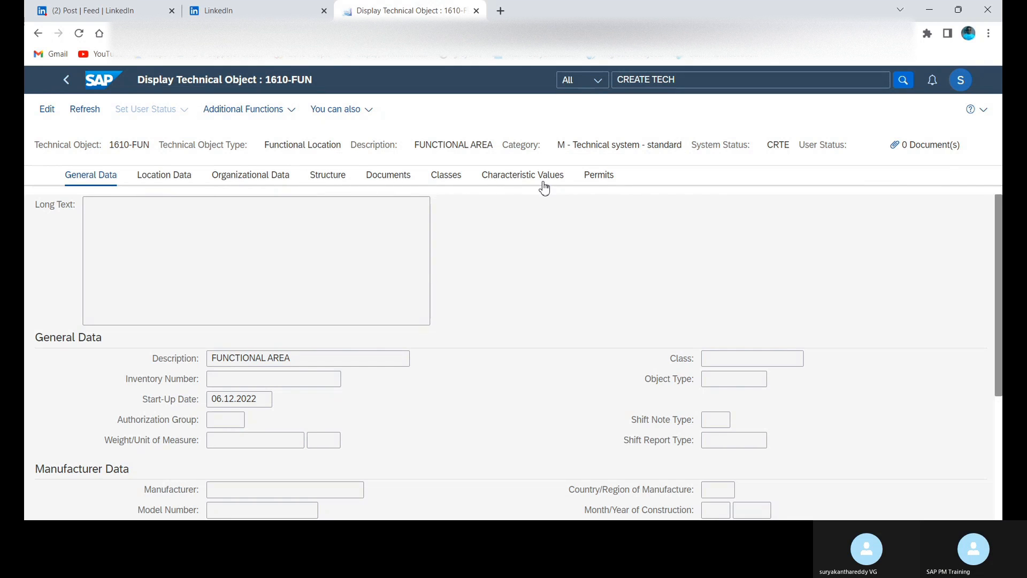
mouse_move(288, 109)
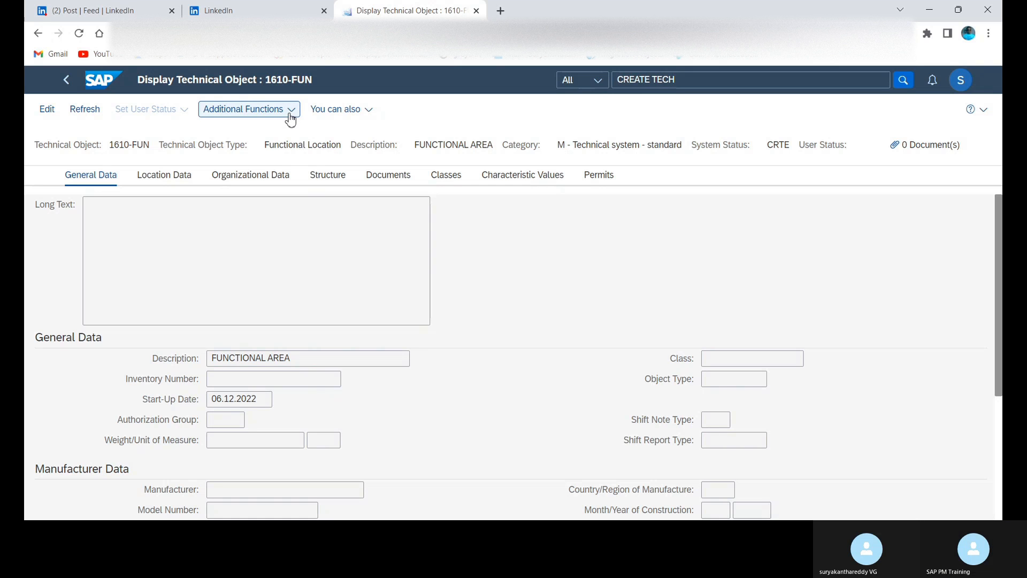
View 1610-FUN's status information (CRTE Created, no user status) and close it
left_click(245, 108)
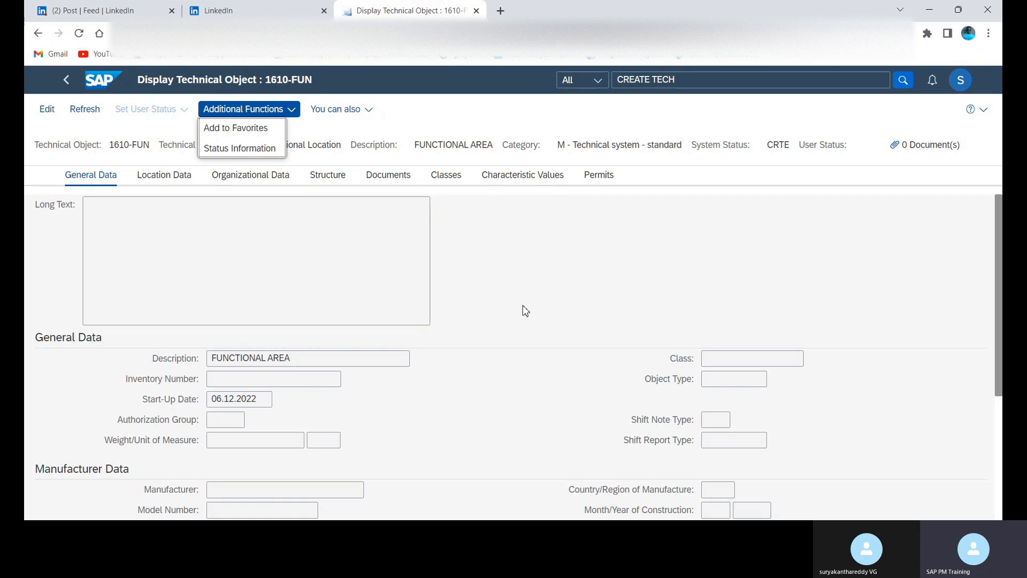
left_click(240, 148)
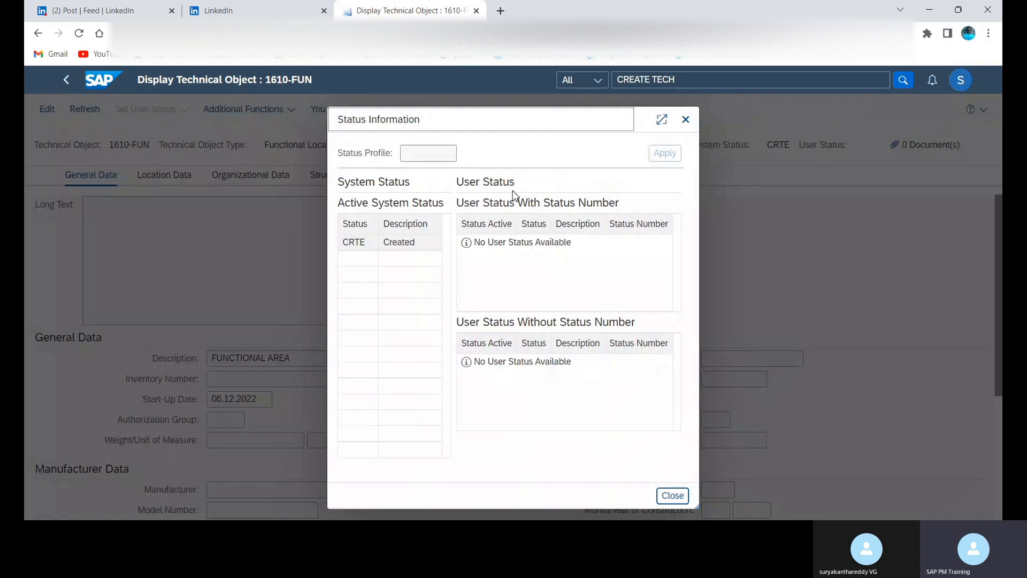
mouse_move(523, 169)
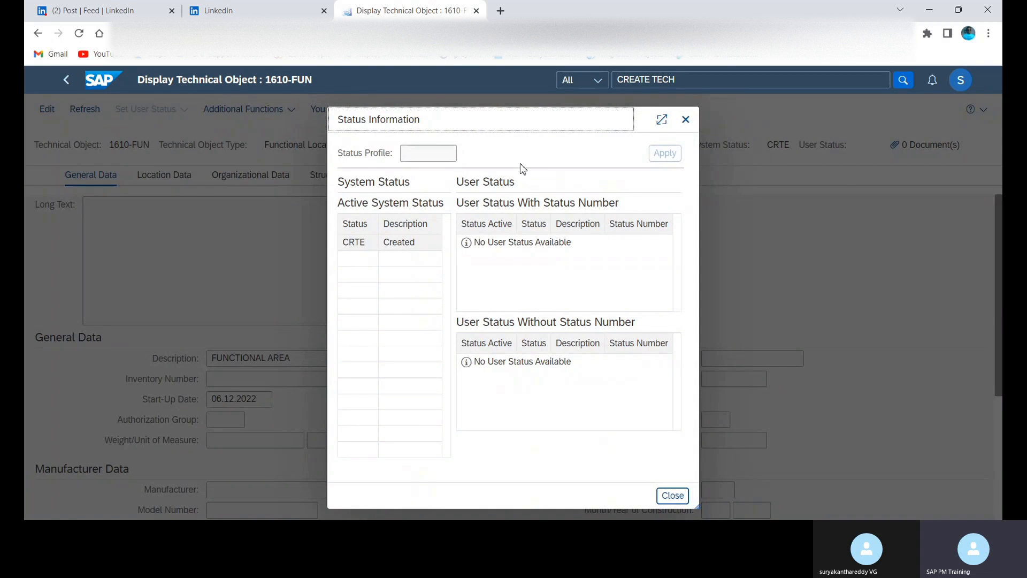
mouse_move(416, 232)
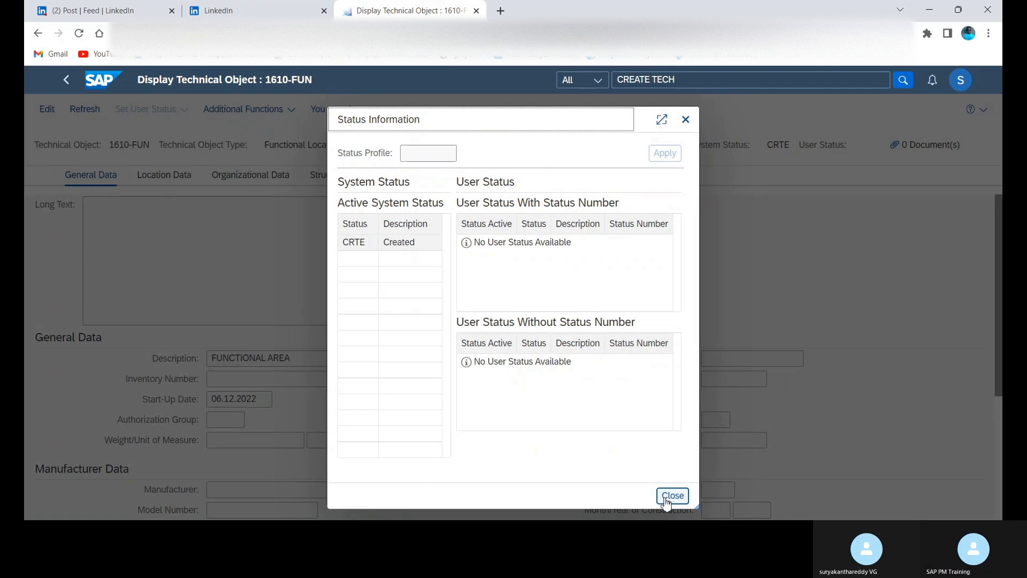
left_click(672, 496)
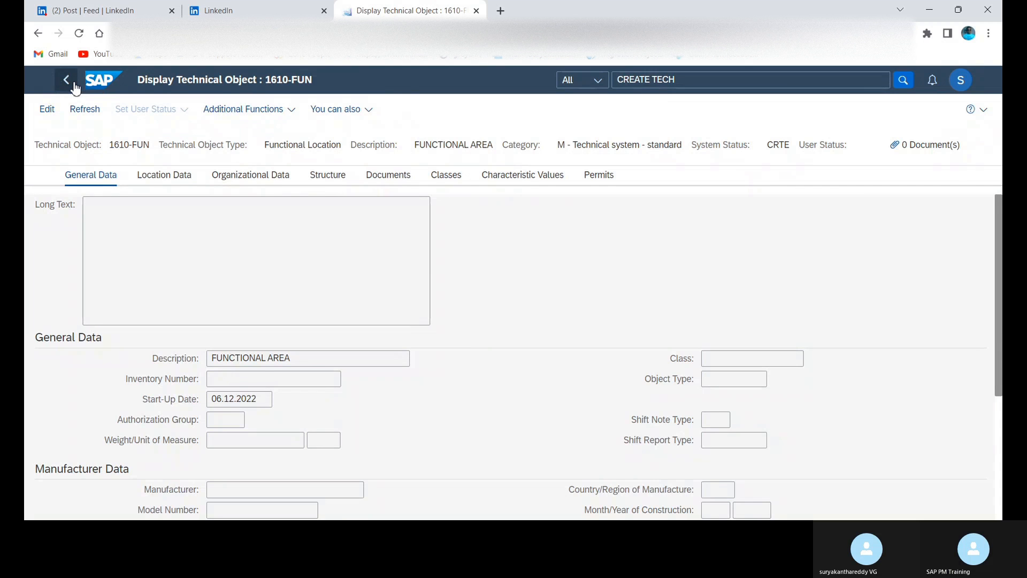
Navigate back from the 1610-FUN display to the launchpad home page's Technical Object apps
left_click(65, 79)
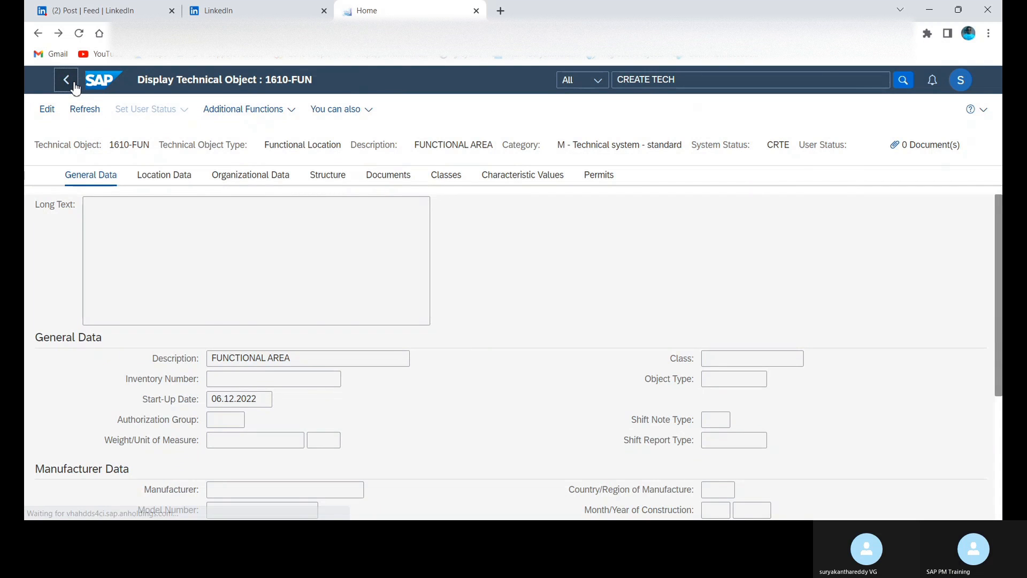
left_click(65, 79)
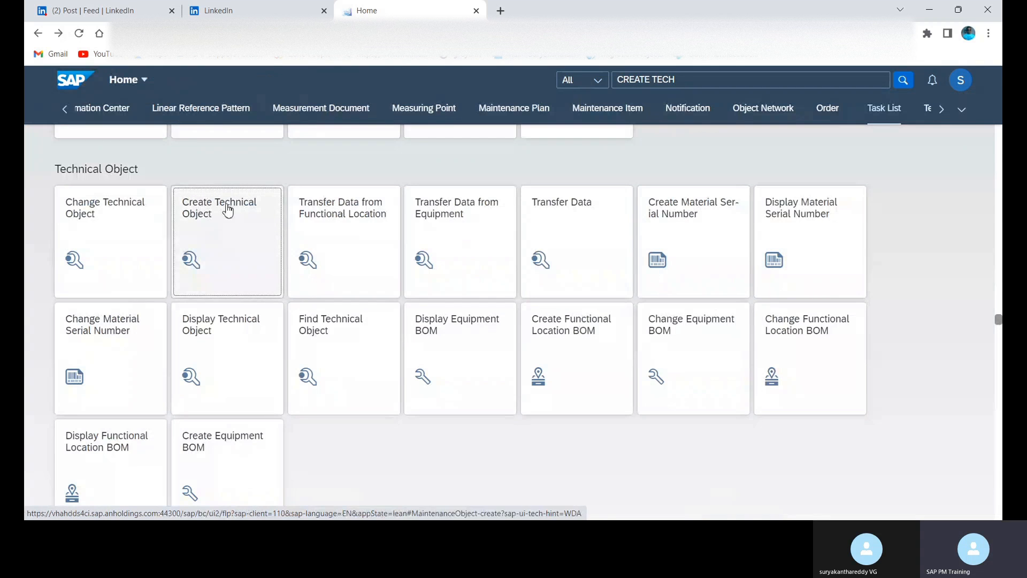
mouse_move(480, 358)
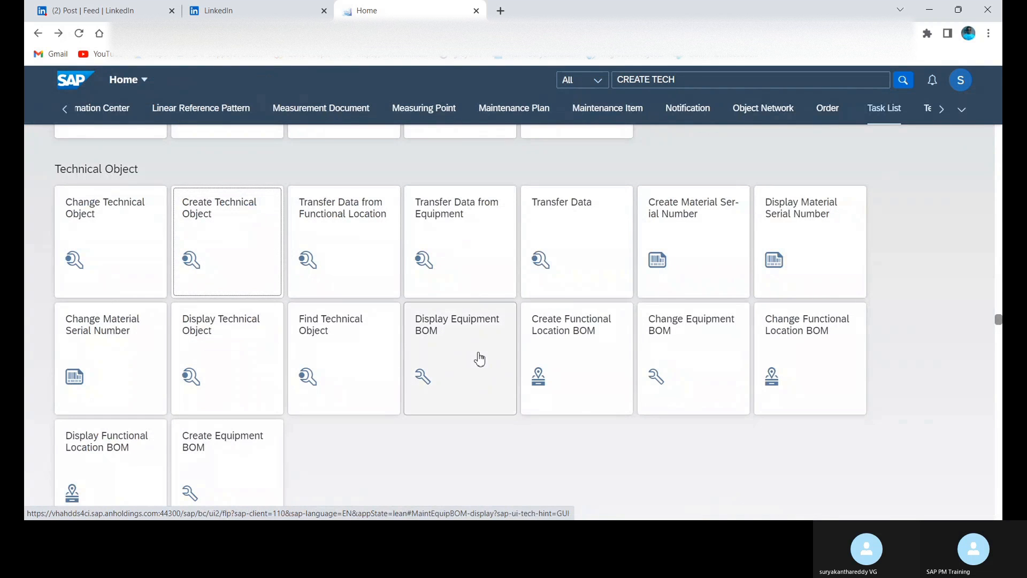
mouse_move(78, 210)
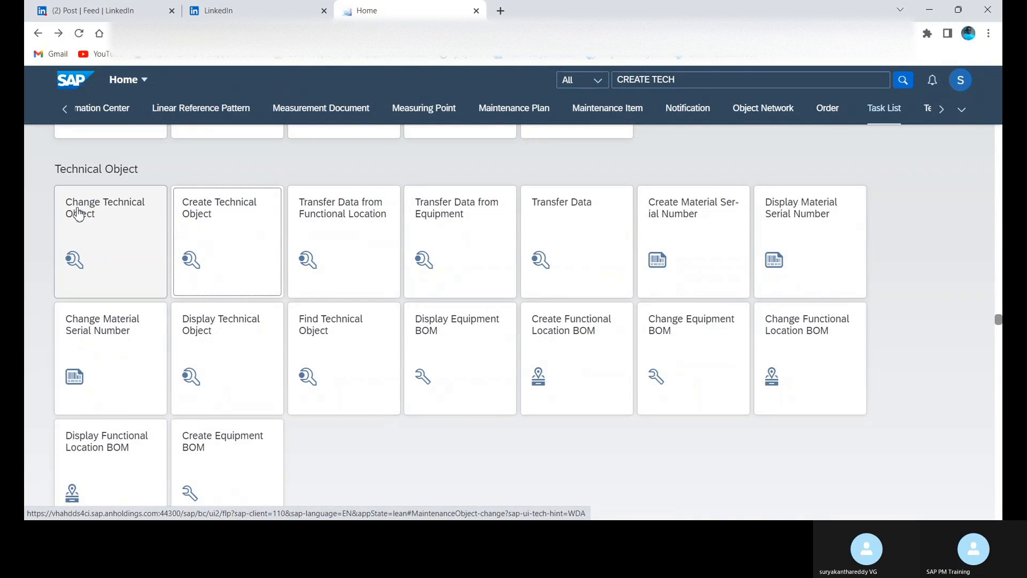
mouse_move(175, 240)
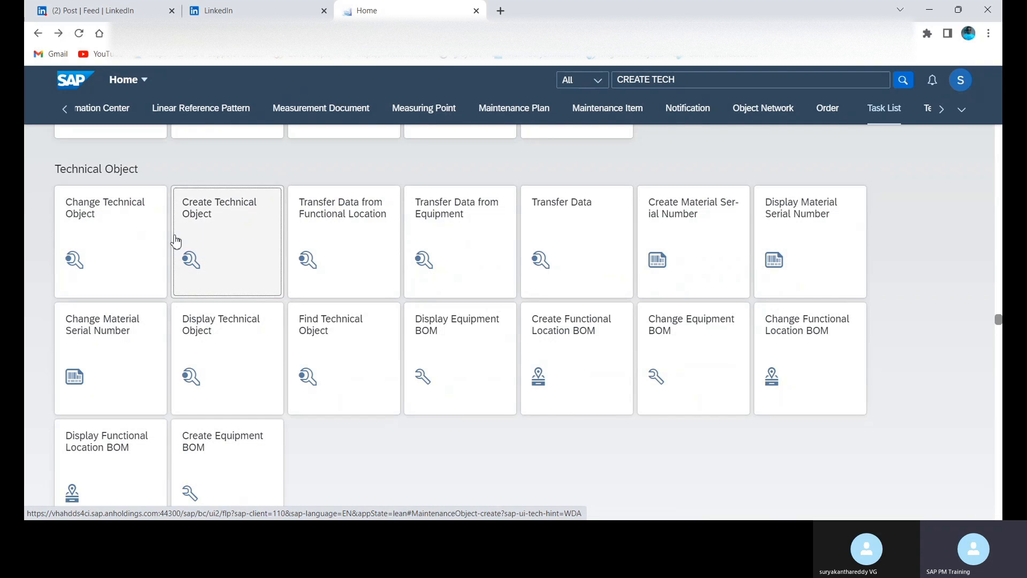
mouse_move(109, 212)
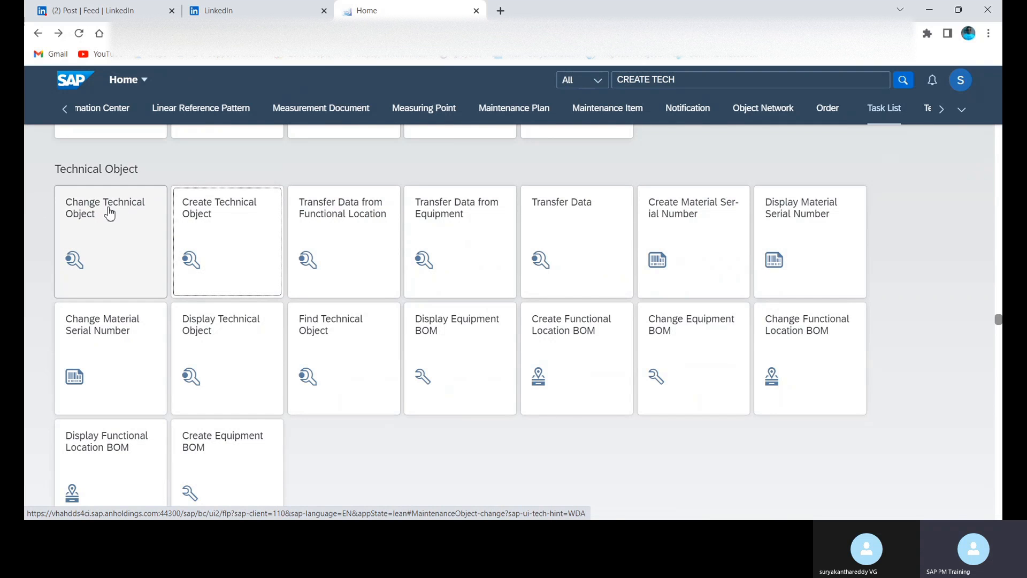
mouse_move(108, 212)
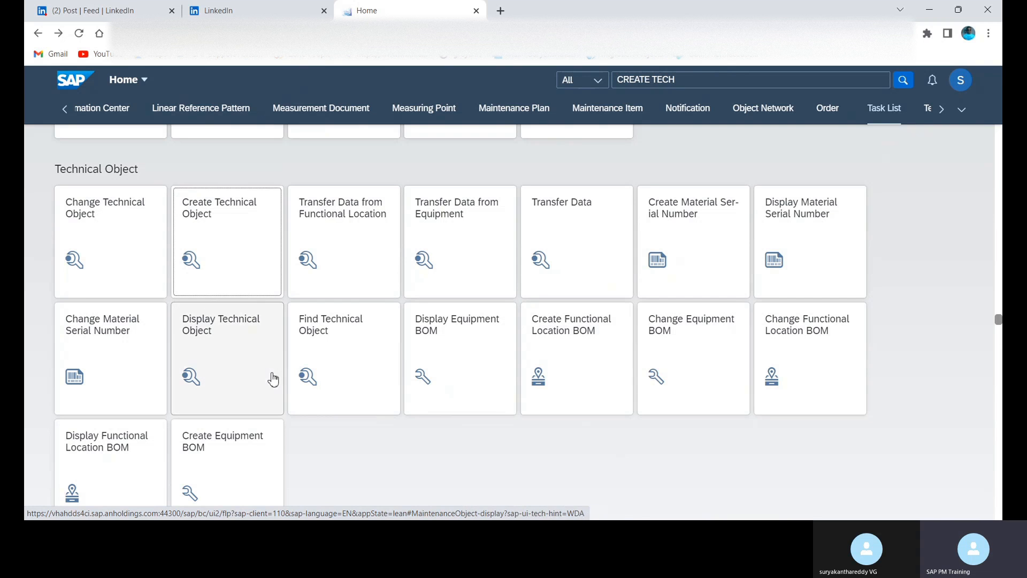
mouse_move(26, 486)
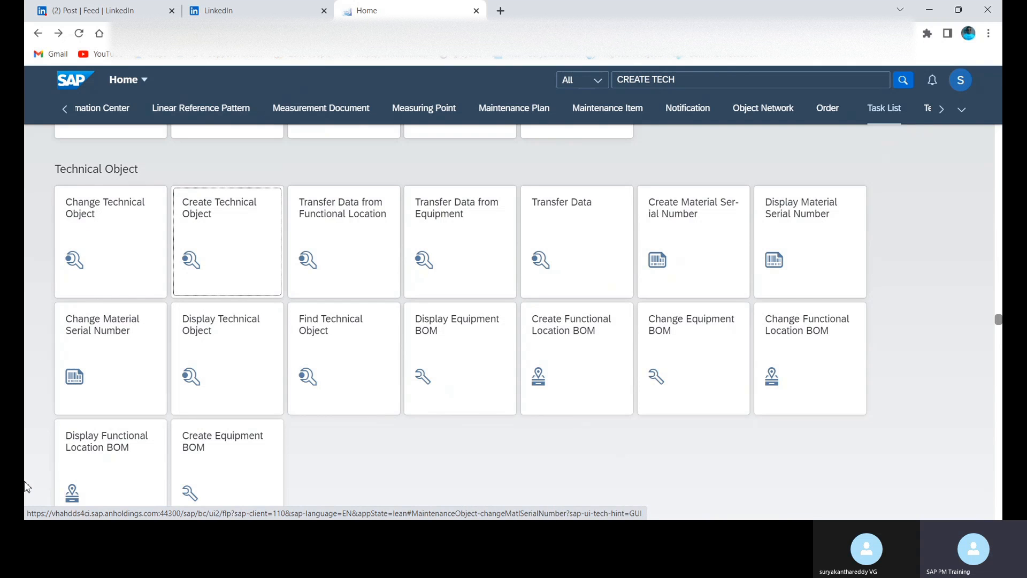
mouse_move(125, 205)
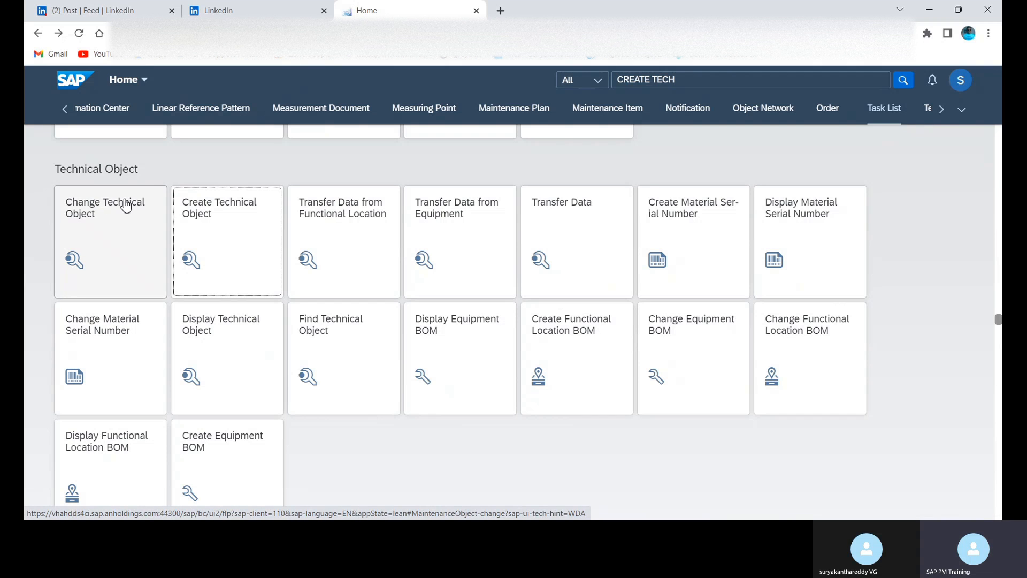
In Change Technical Object, enter 1610-FUN from suggestions and load it for editing
left_click(110, 240)
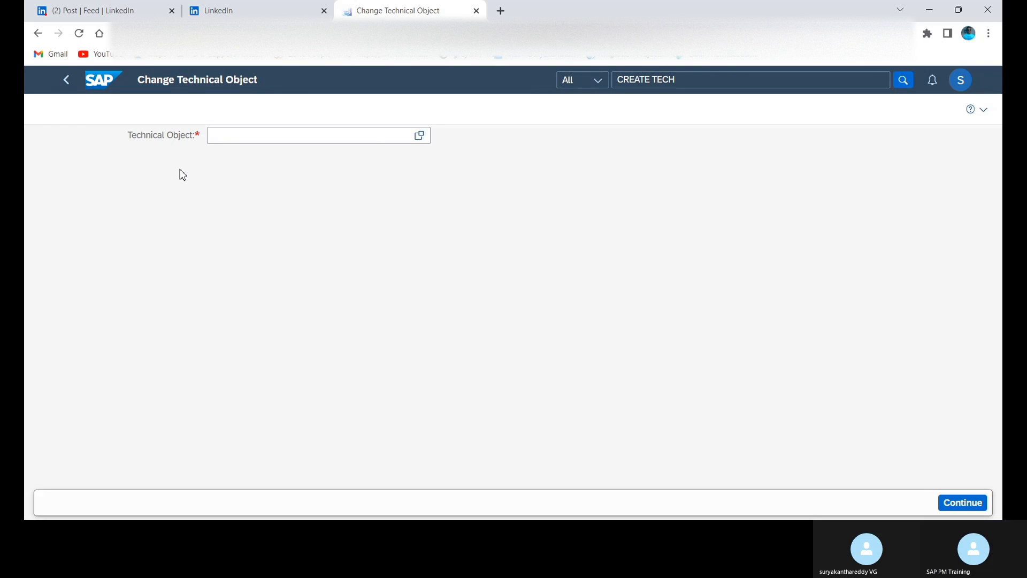
left_click(308, 135)
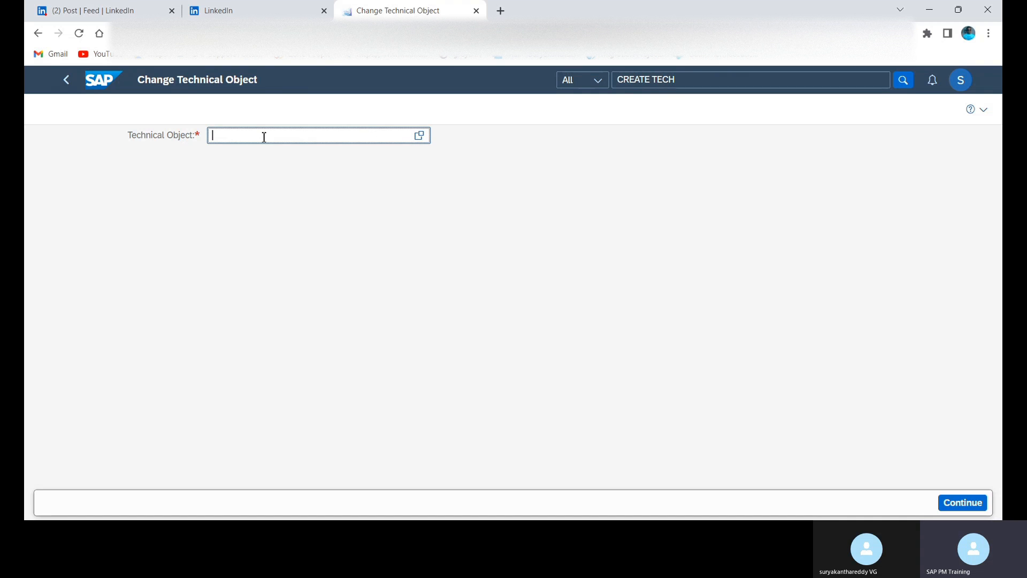
type("161")
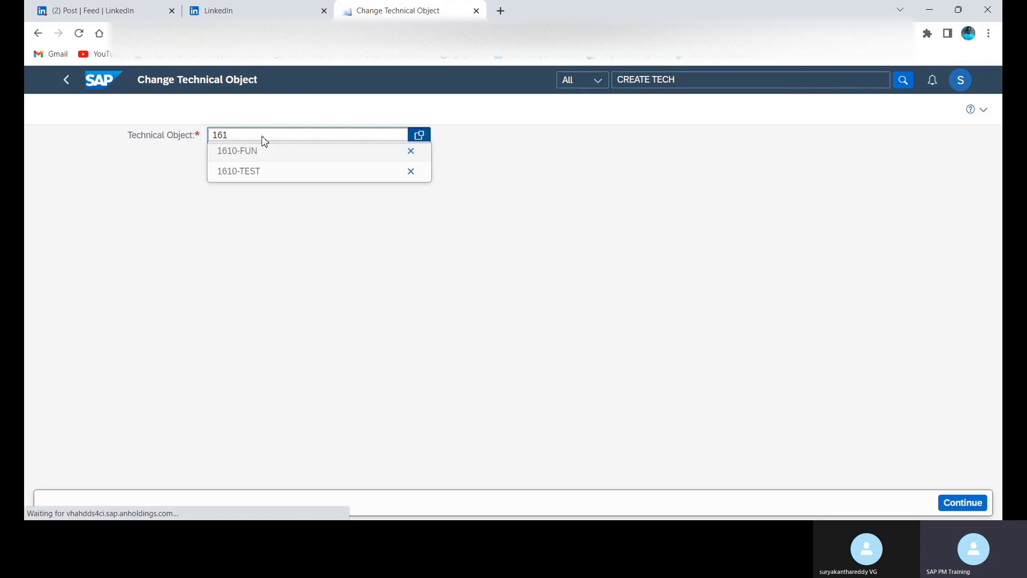
left_click(237, 151)
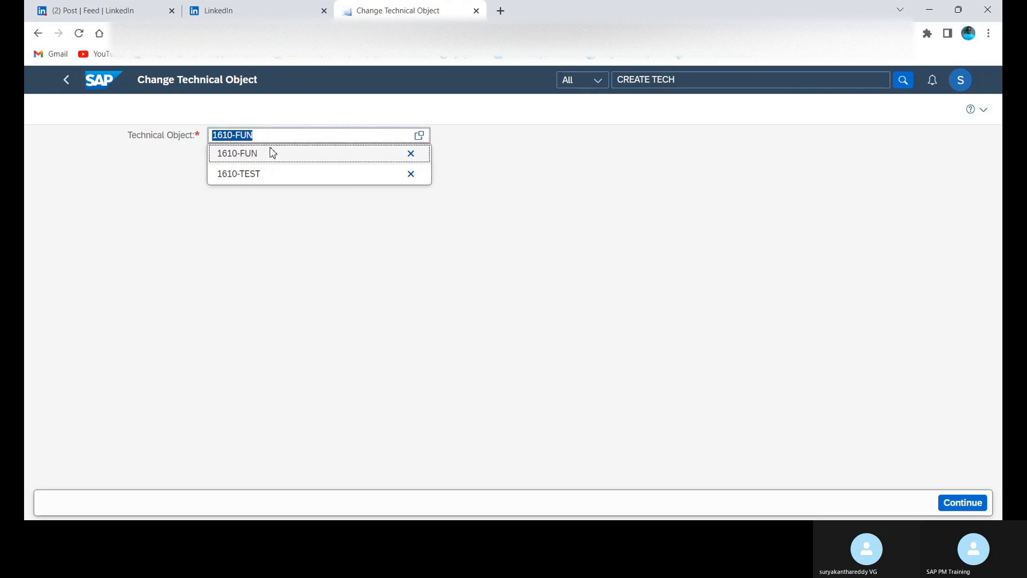
left_click(236, 152)
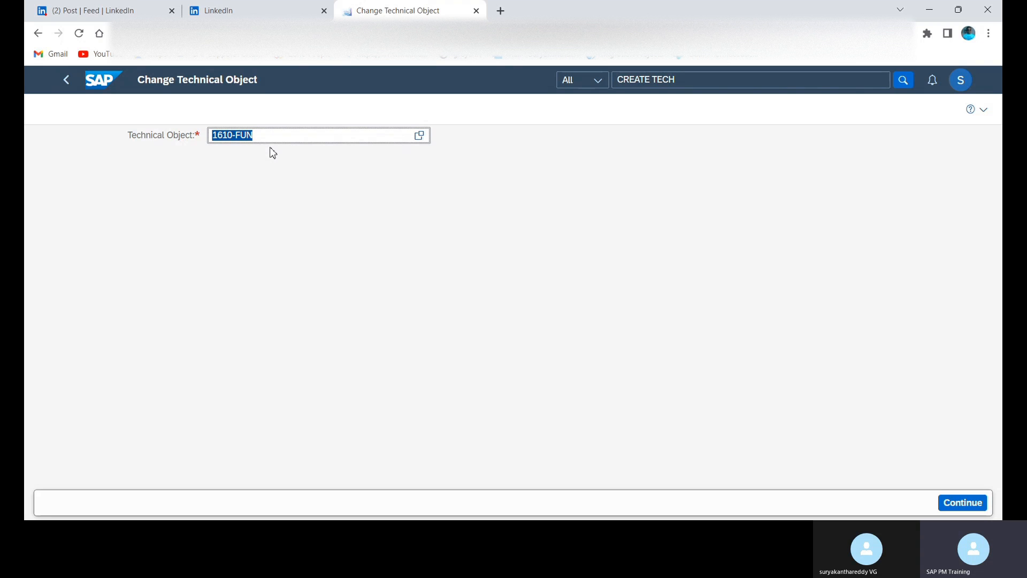
left_click(961, 502)
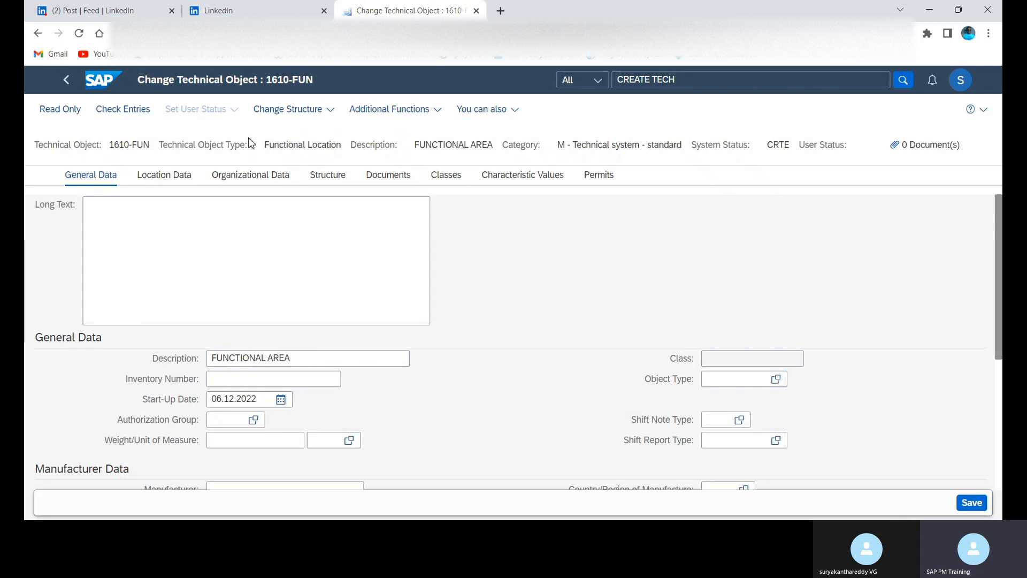
mouse_move(455, 382)
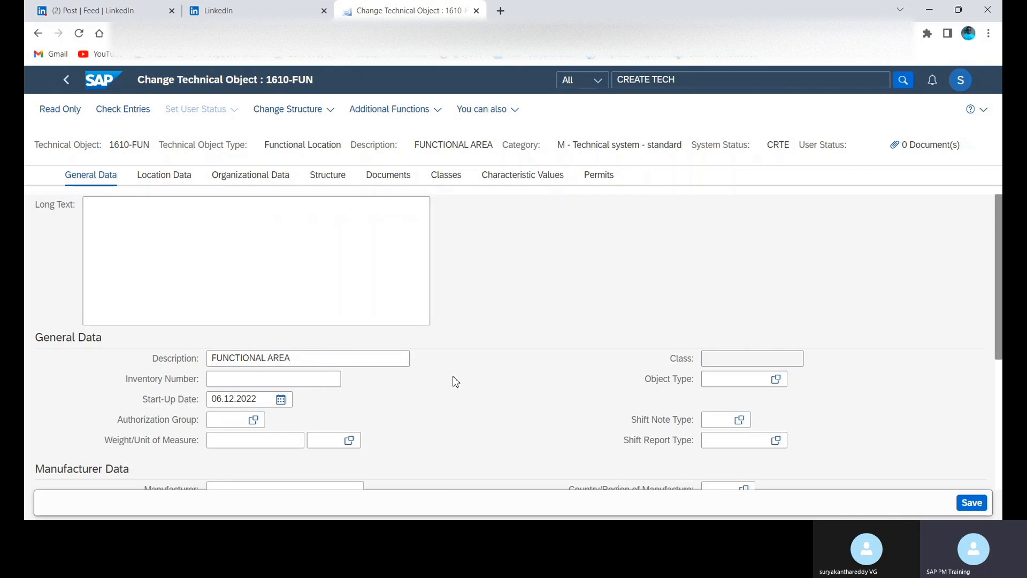
mouse_move(677, 501)
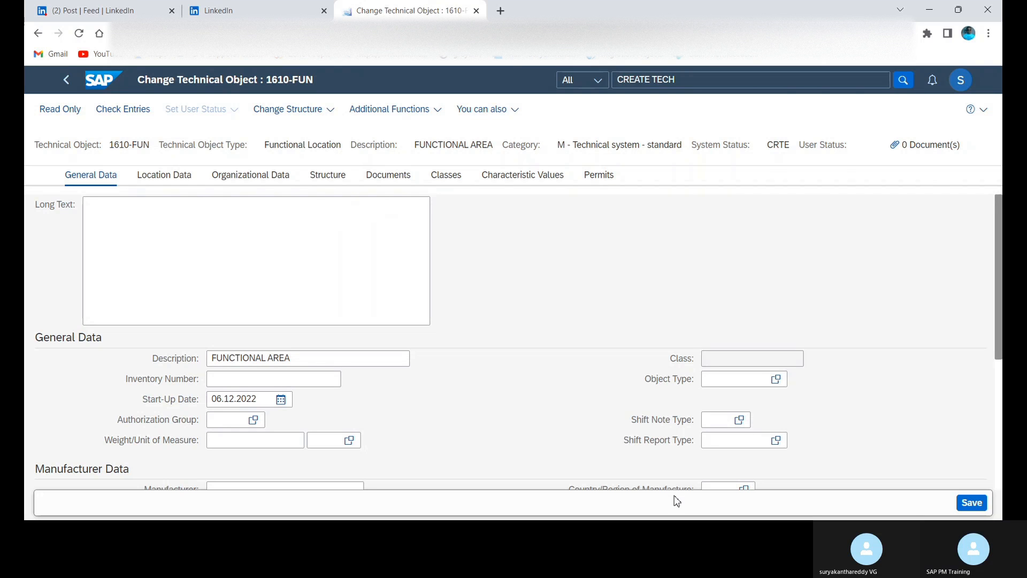
mouse_move(263, 161)
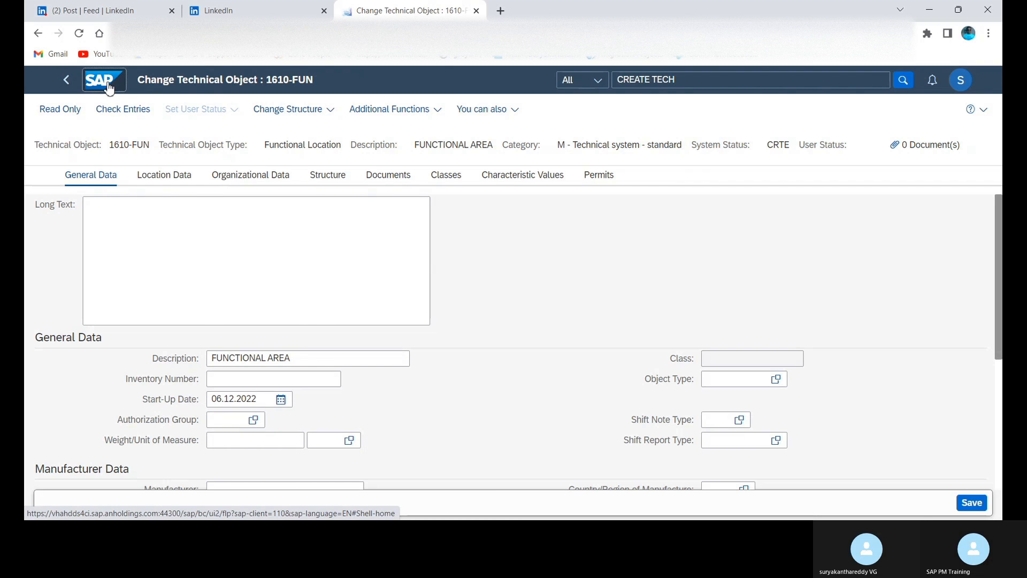
Return to the launchpad home page via the SAP logo, leaving the 1610-FUN change screen
left_click(103, 80)
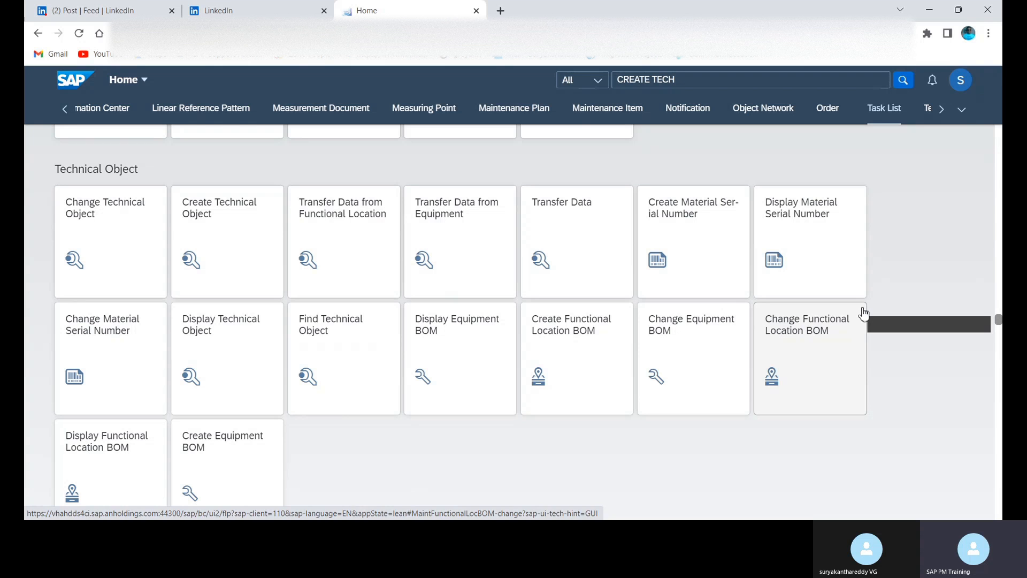
mouse_move(901, 384)
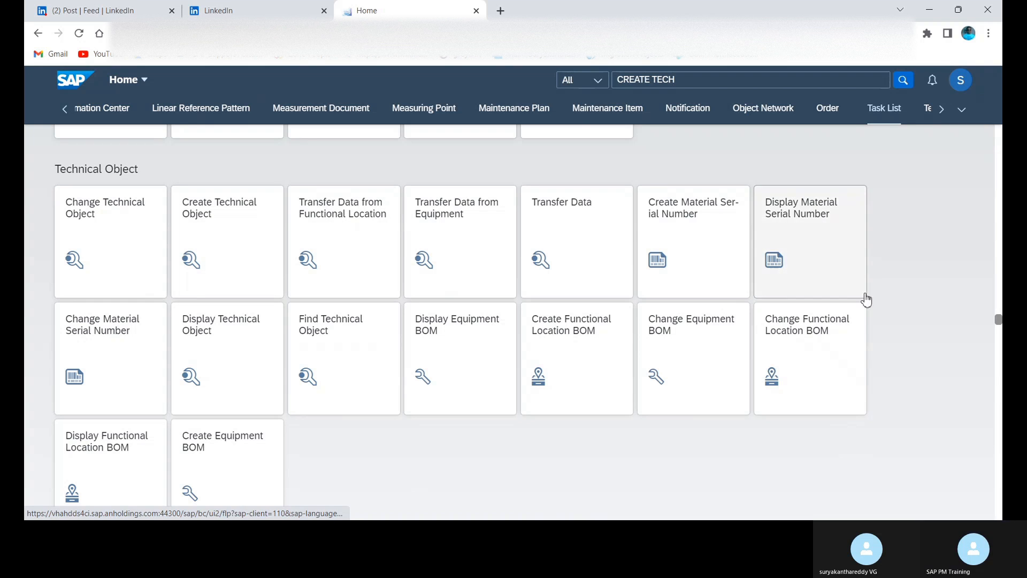
mouse_move(934, 392)
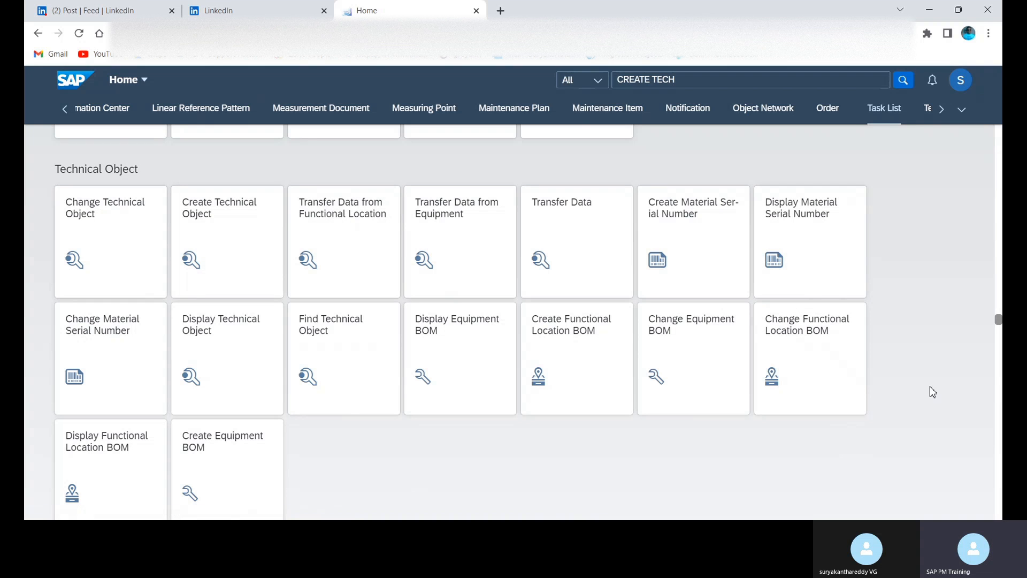